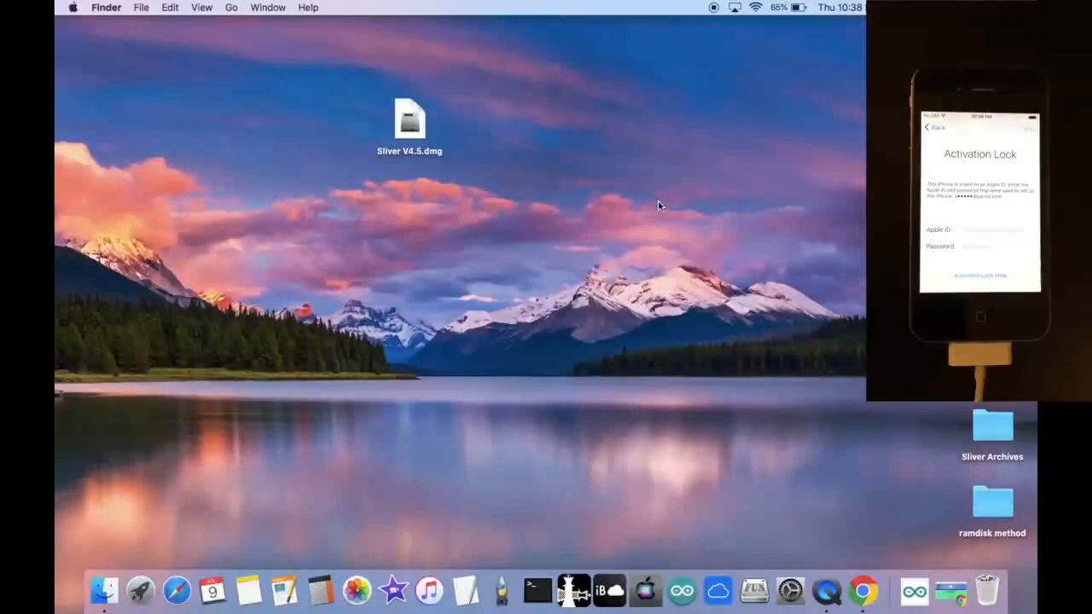
pyautogui.moveTo(825, 543)
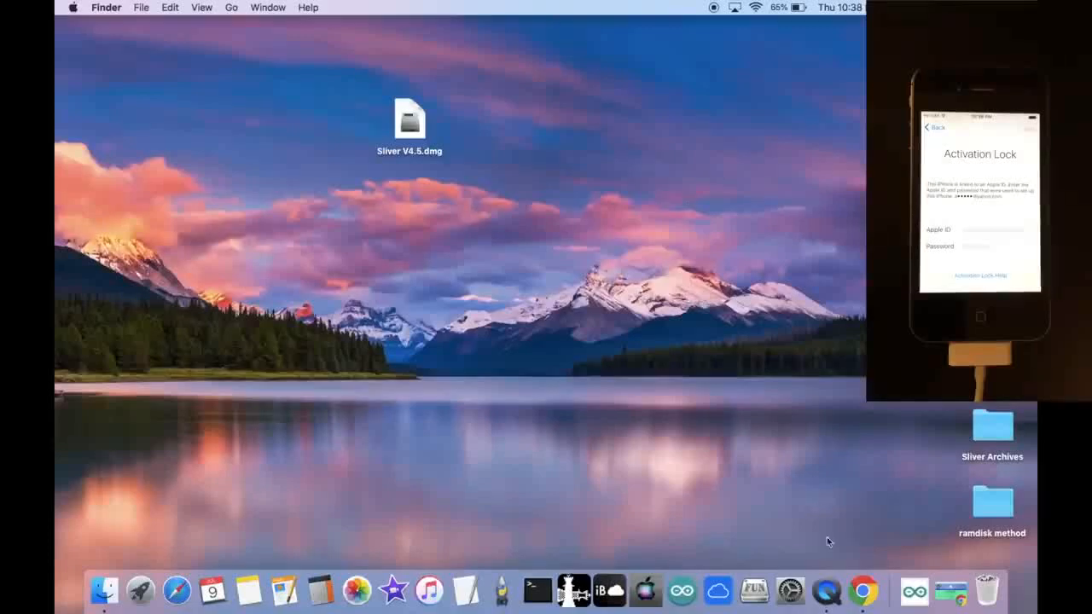
# Launch Chrome from the Dock, showing the Apple Tech 752 welcome page
pyautogui.click(891, 590)
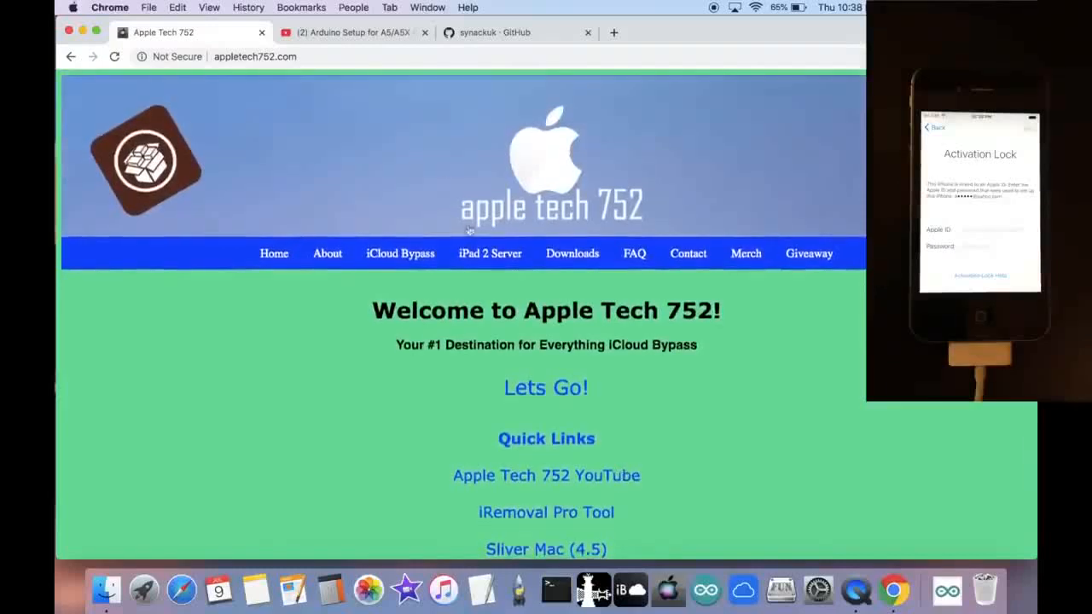
# View the Arduino Setup A5/A5X bypass video, then move to the synackuk GitHub profile
pyautogui.click(350, 33)
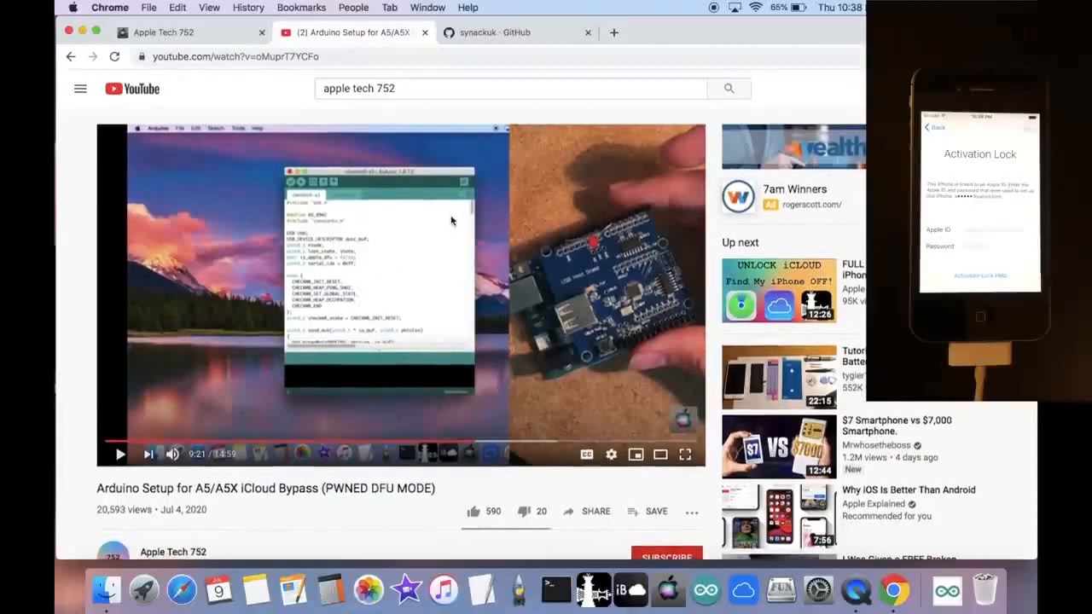
pyautogui.click(486, 32)
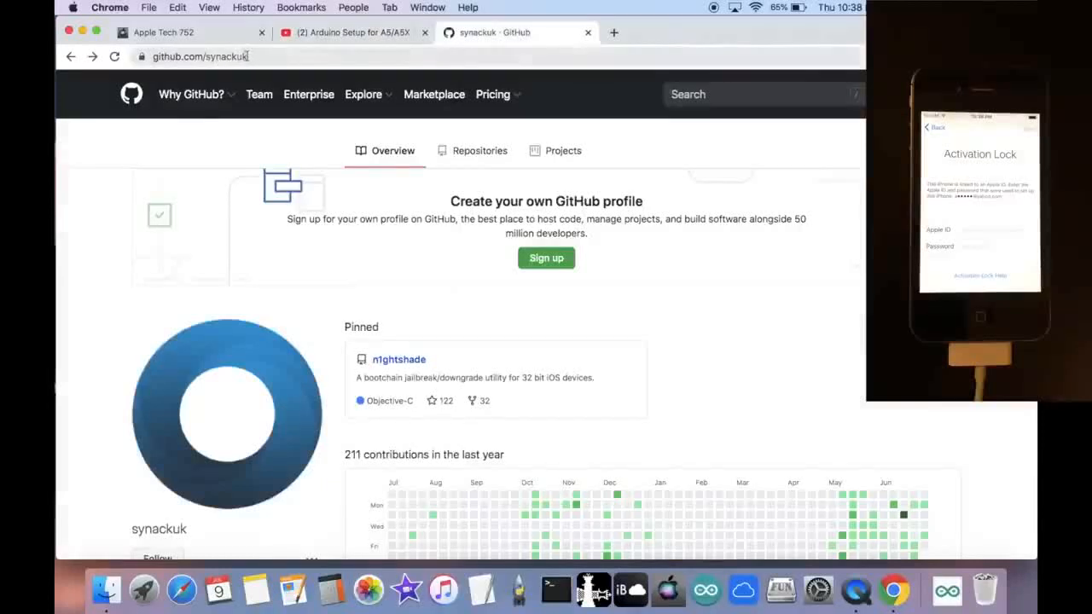
# Download synackuk's checkm8-a5 repository as a ZIP via the green Code button
pyautogui.click(363, 94)
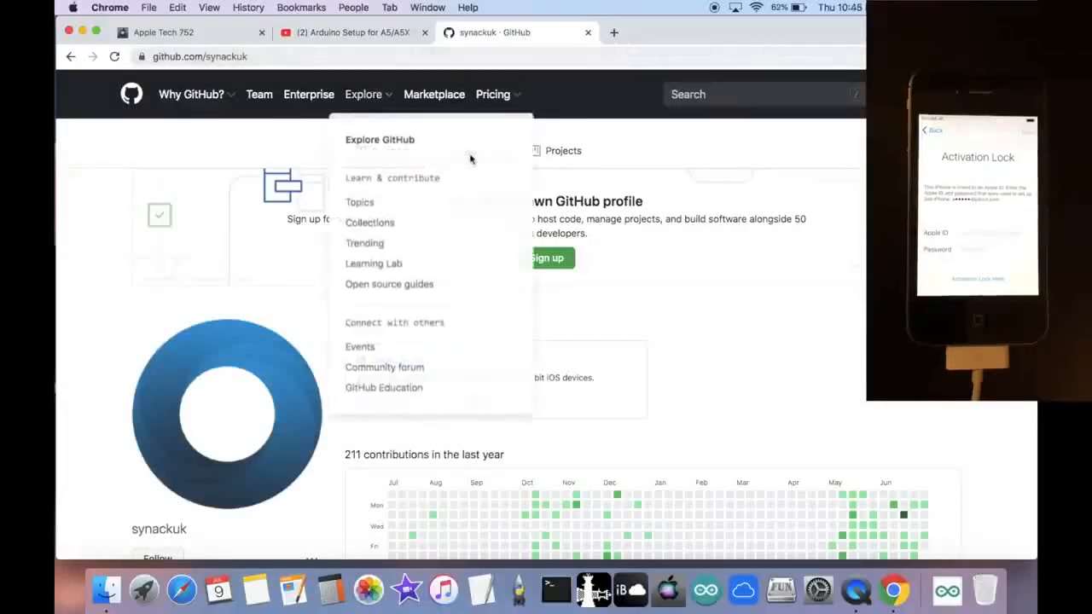
pyautogui.click(480, 150)
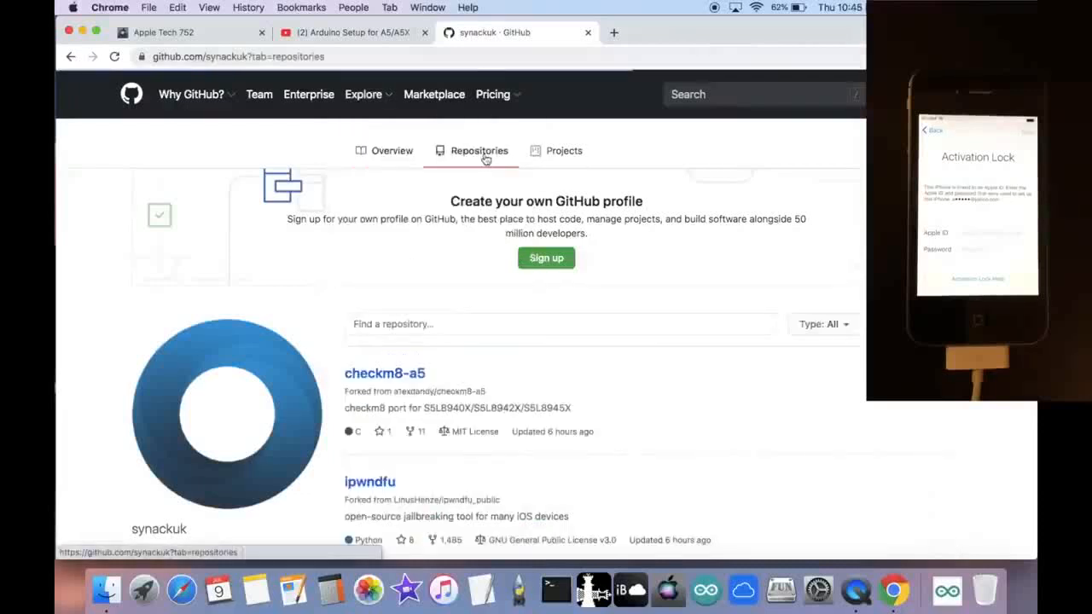
pyautogui.click(384, 374)
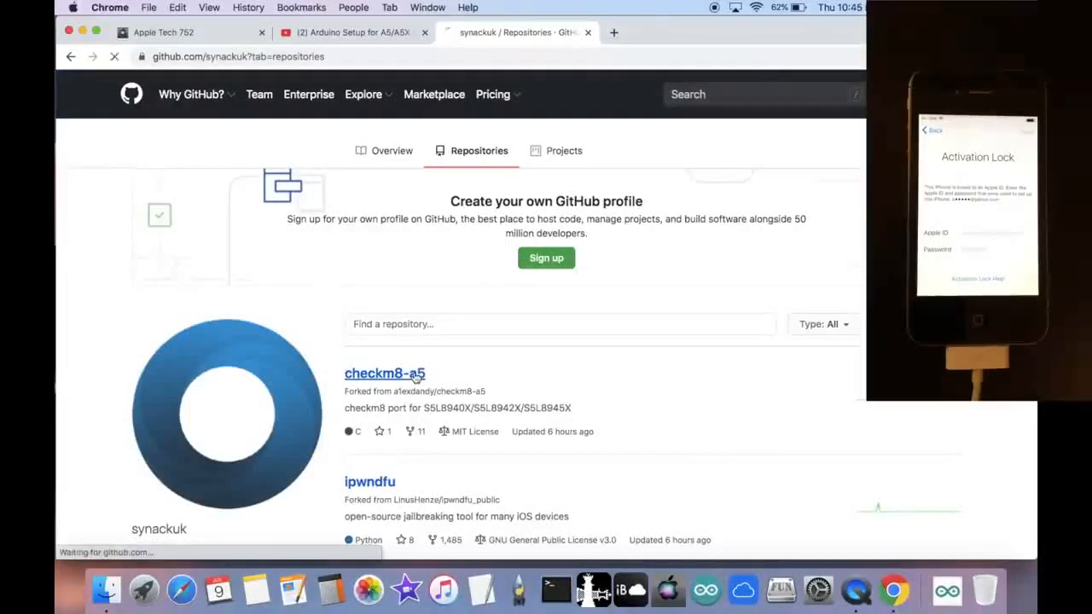
pyautogui.click(386, 374)
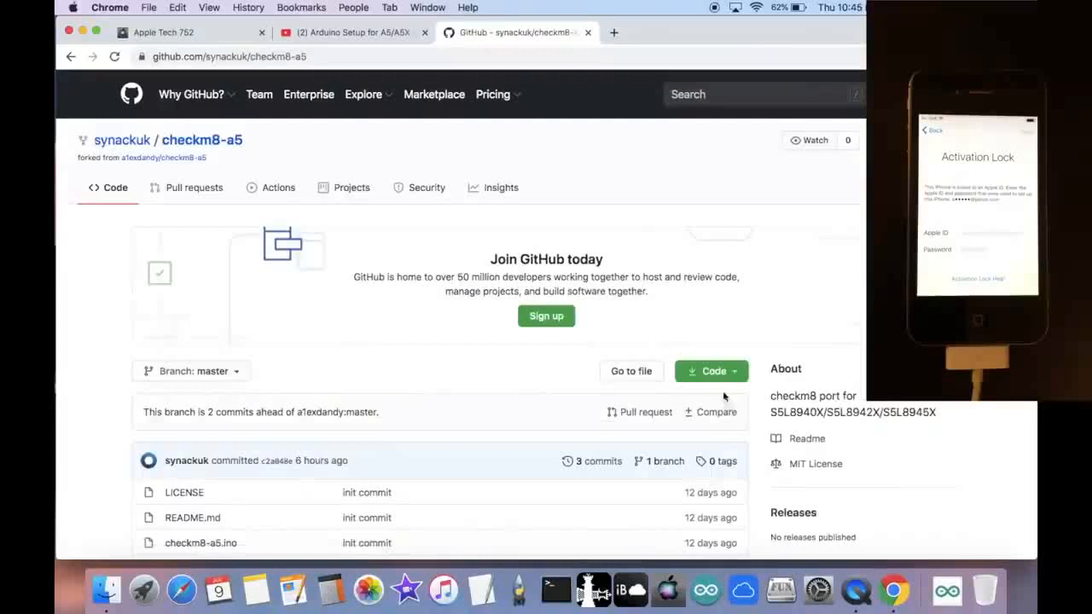
pyautogui.click(710, 370)
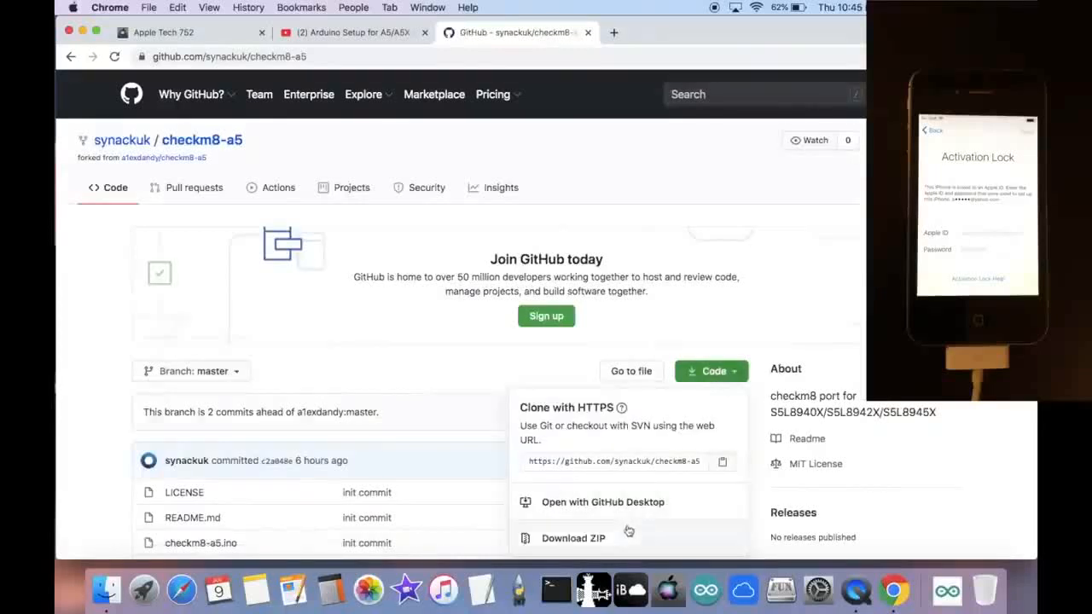
pyautogui.click(573, 539)
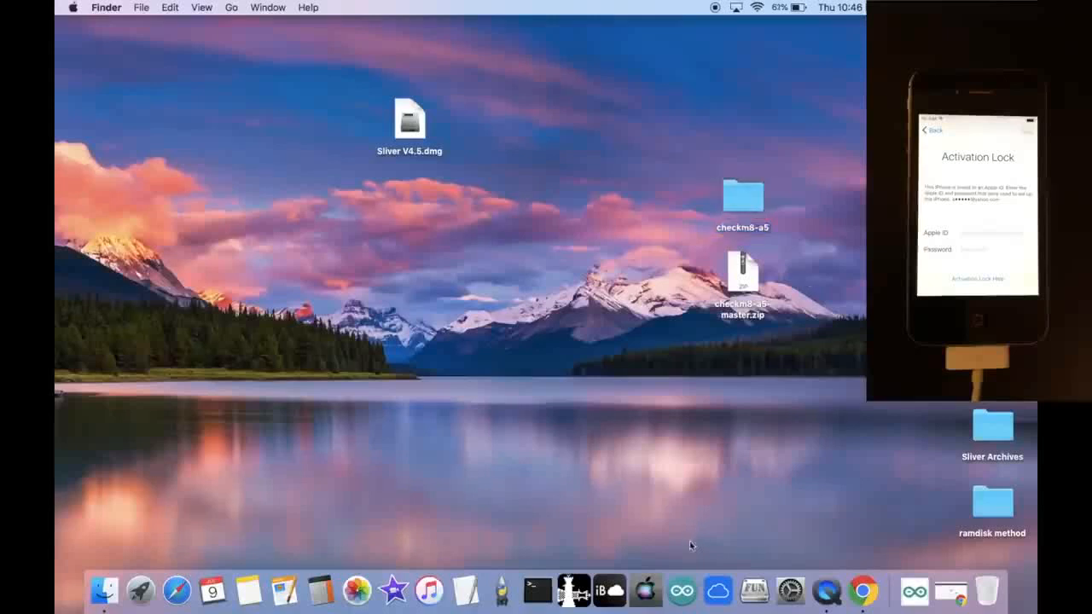
# Launch the Arduino IDE from the Dock with a new blank sketch
pyautogui.click(681, 590)
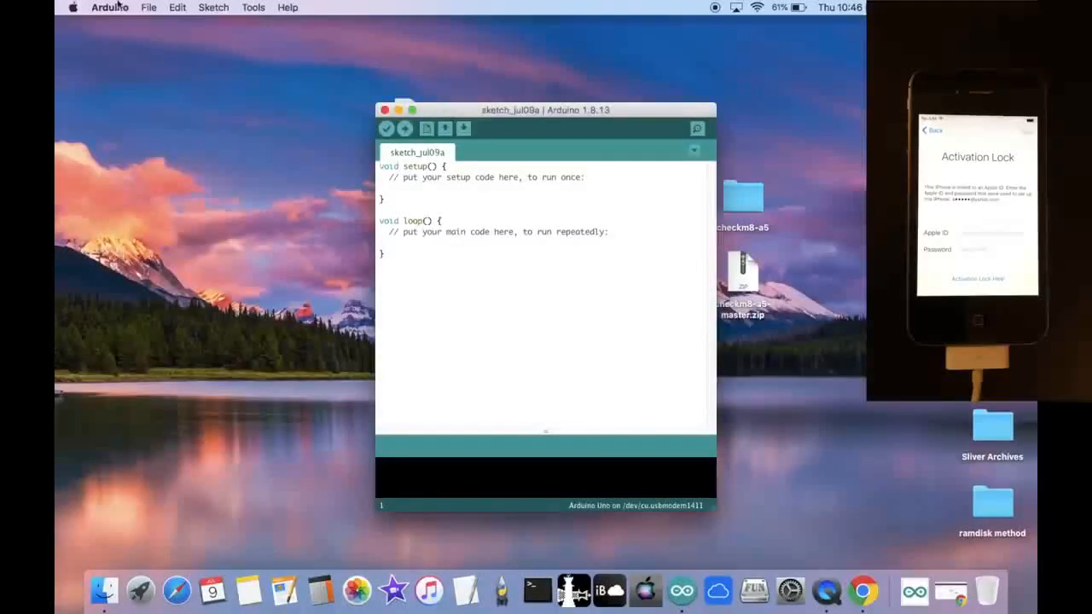
# Open the checkm8-a5.ino sketch from the checkm8-a5 folder on the Desktop
pyautogui.click(148, 6)
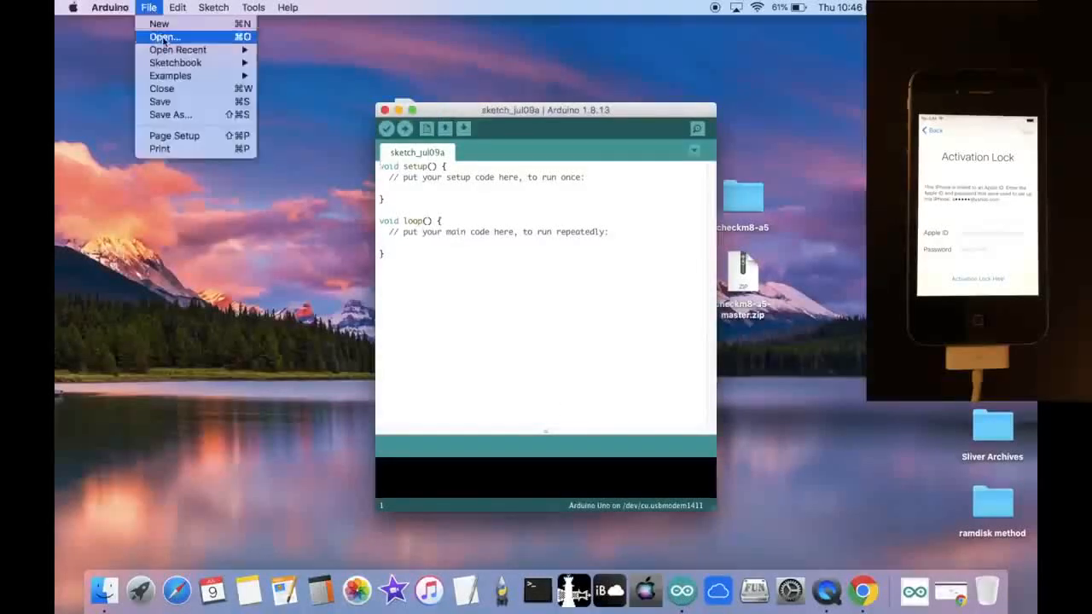
pyautogui.click(163, 38)
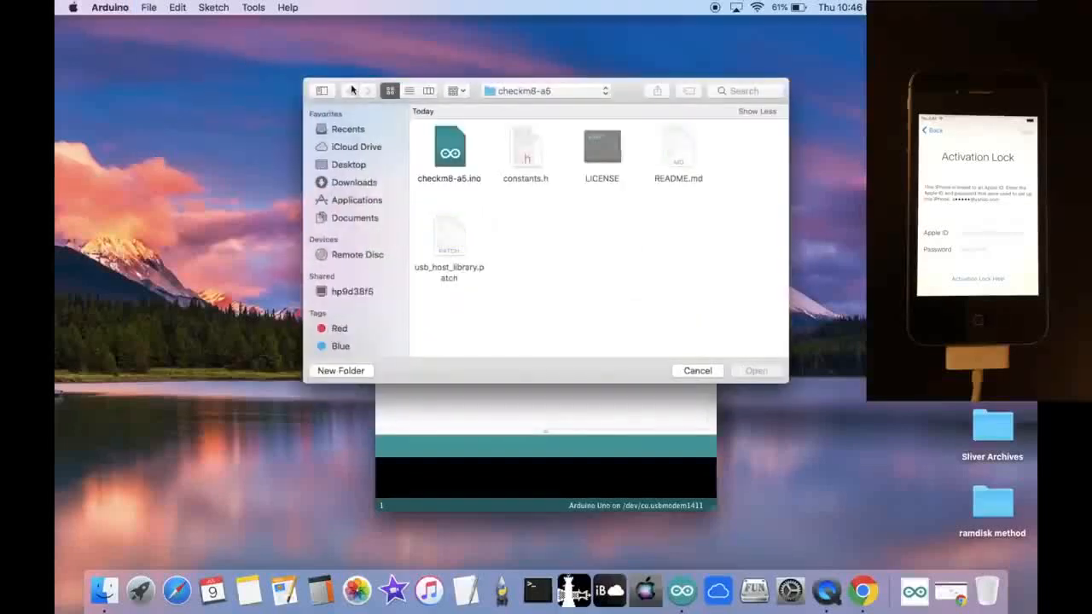
pyautogui.click(348, 164)
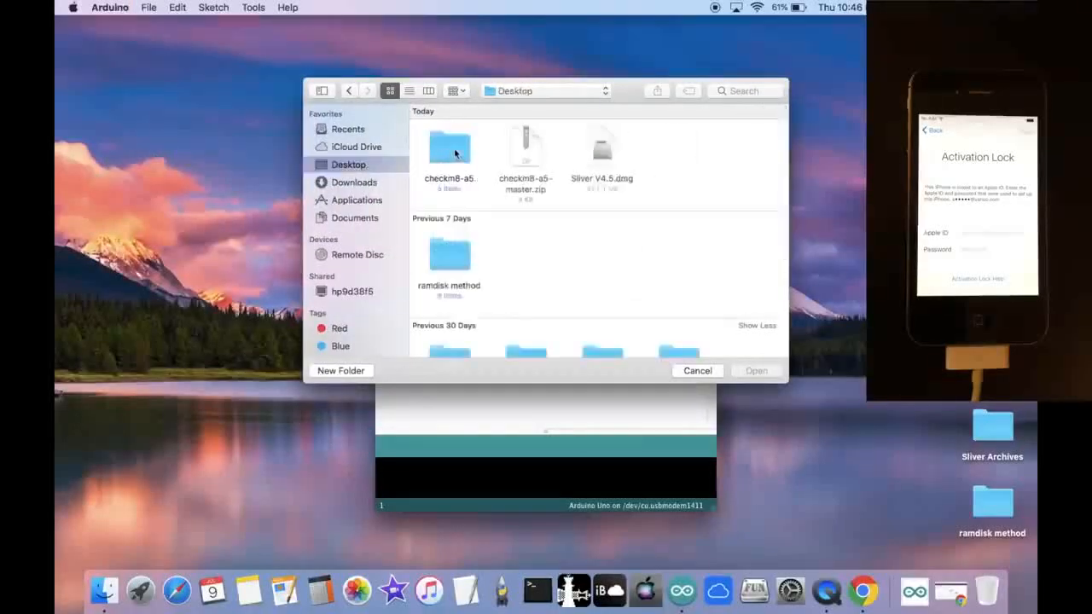
pyautogui.doubleClick(451, 147)
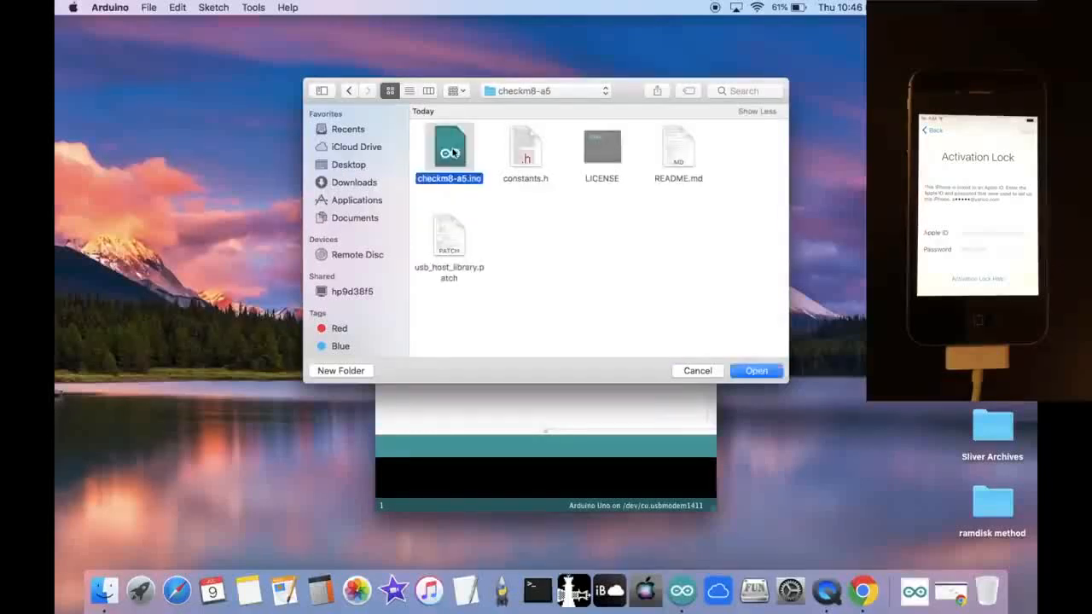
pyautogui.click(696, 371)
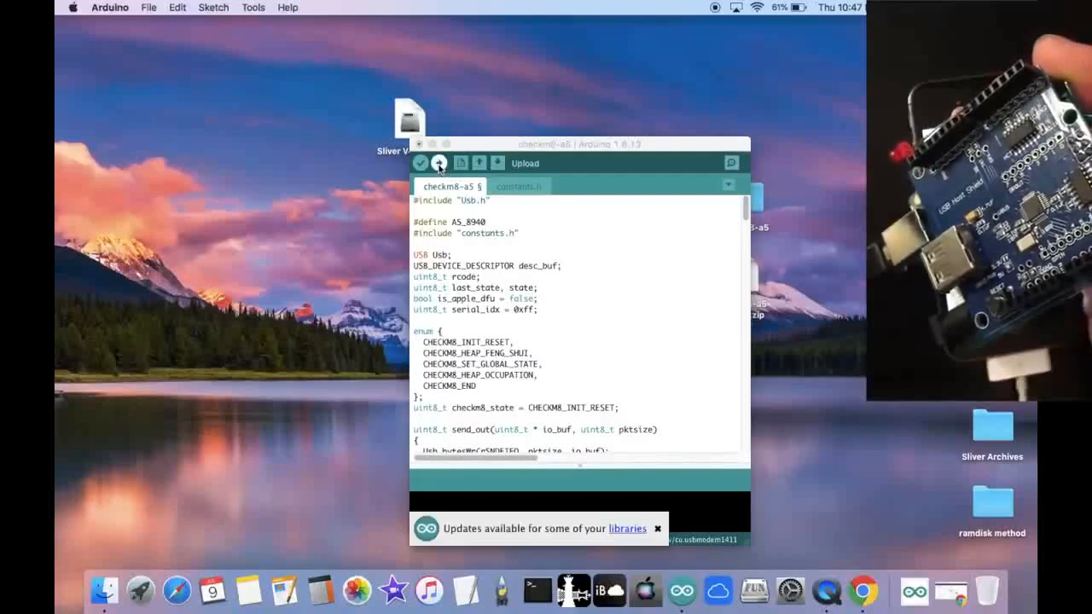
# Upload the sketch and confirm the port is /dev/cu.usbmodem1411 (Arduino Uno)
pyautogui.click(438, 163)
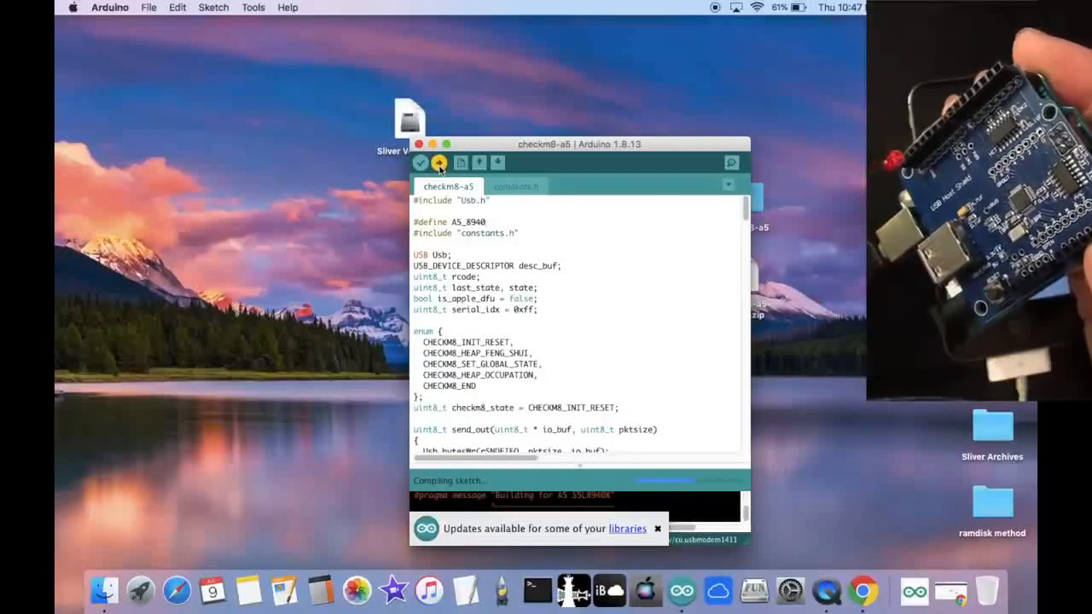
pyautogui.click(441, 164)
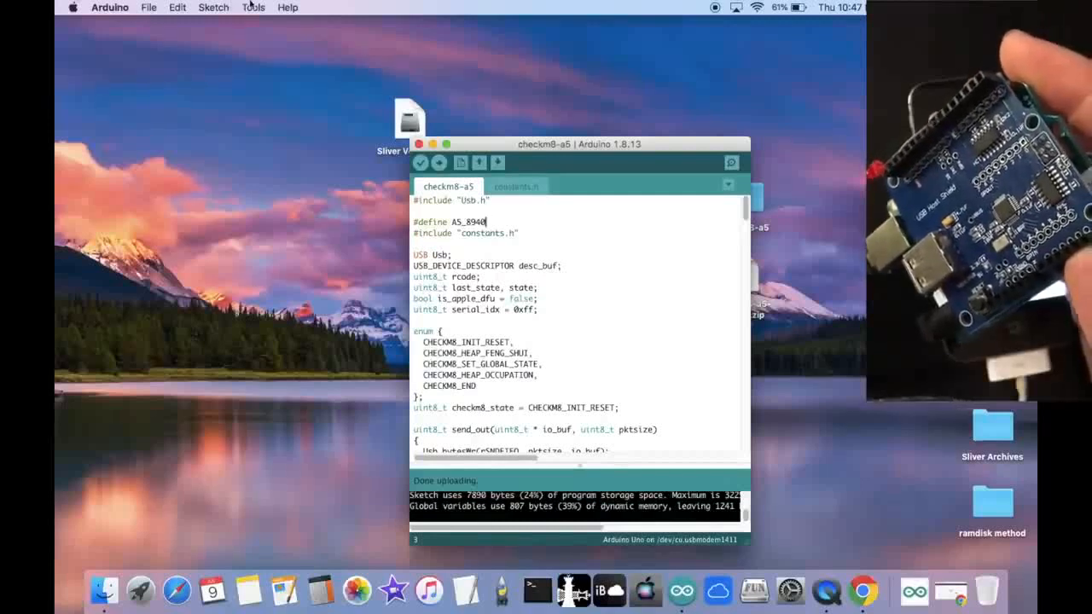
pyautogui.click(252, 7)
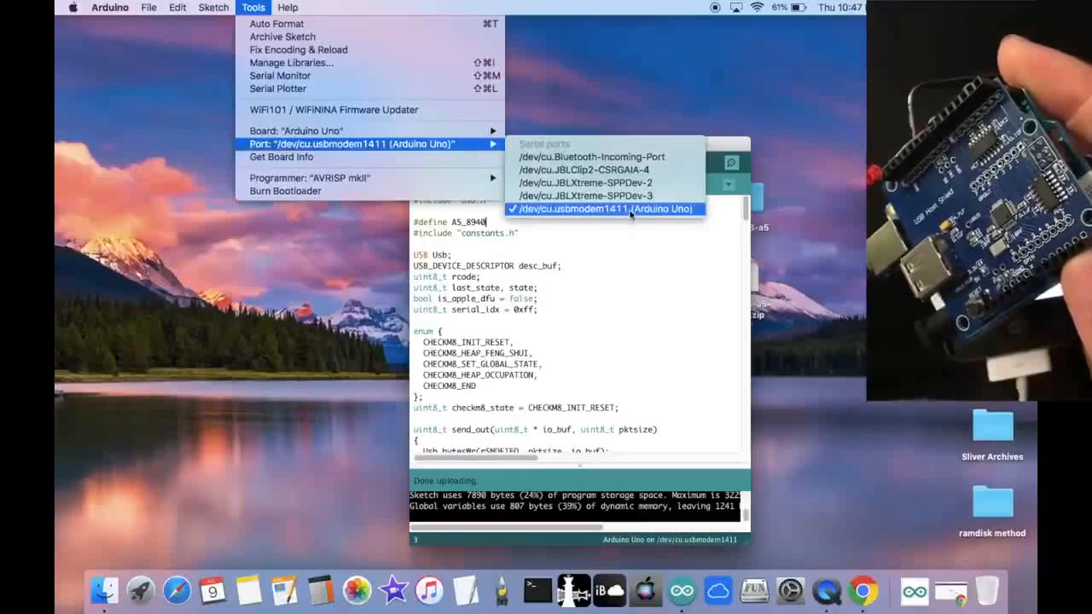
pyautogui.click(604, 208)
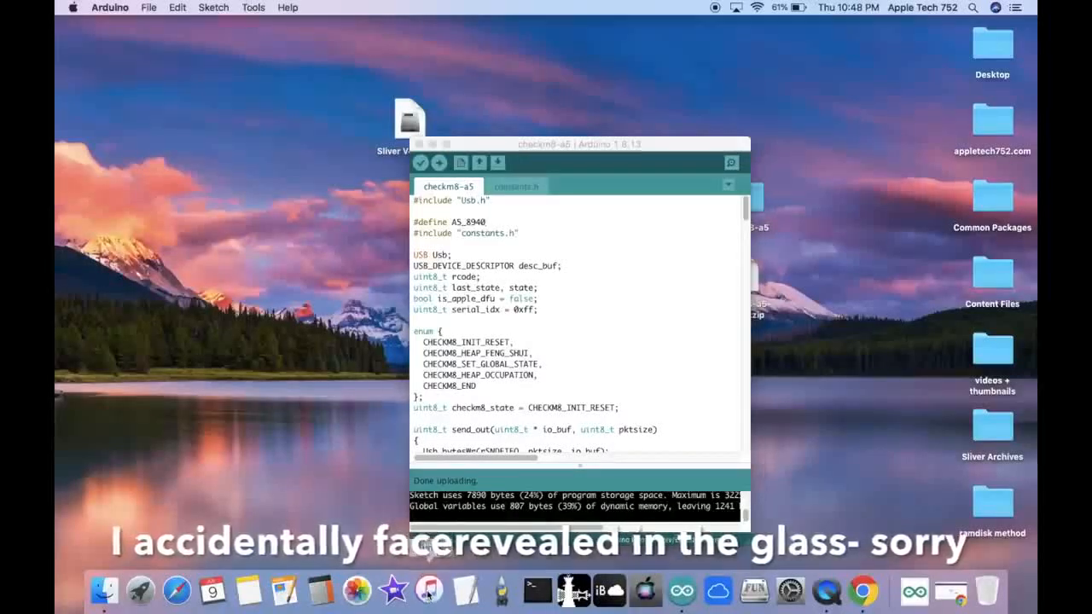
# Acknowledge the iTunes recovery-mode iPhone alert and return to the desktop
pyautogui.click(430, 591)
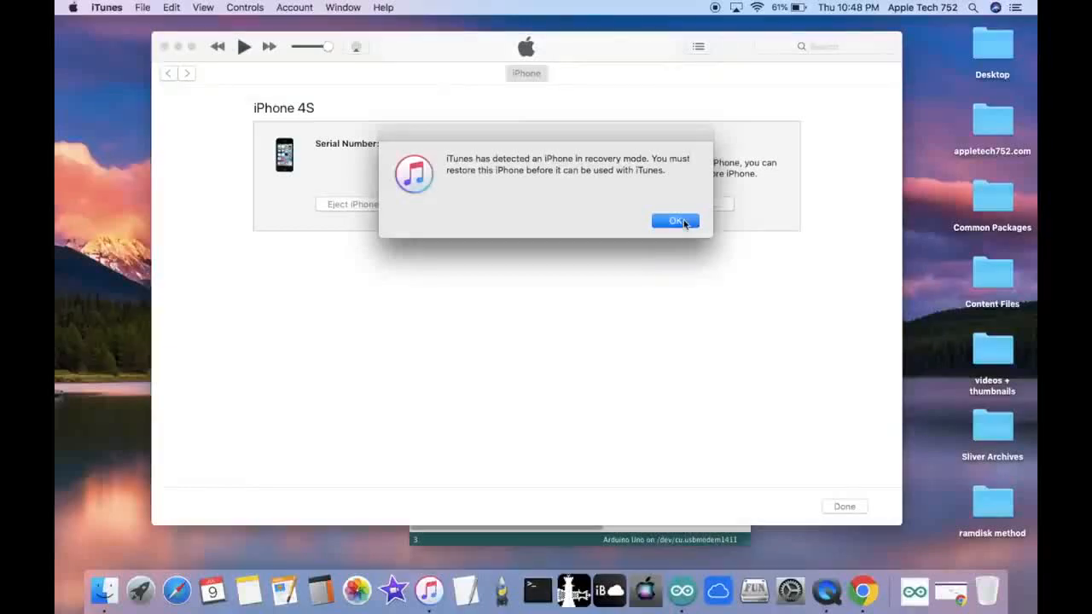
pyautogui.click(676, 220)
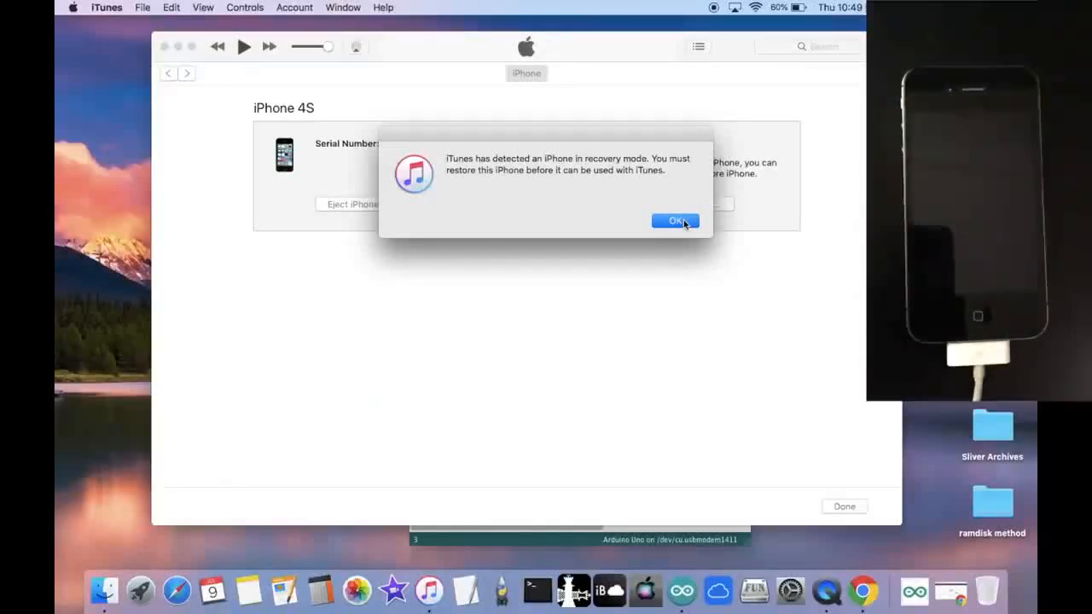
pyautogui.click(675, 222)
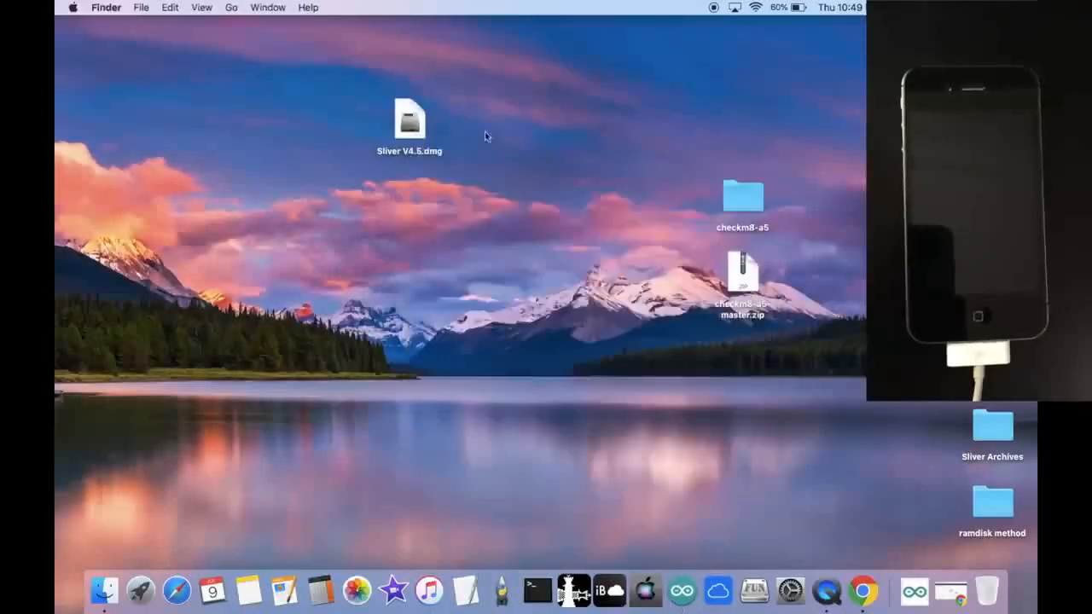
# Mount Sliver V4.5.dmg and read its README_NOW!! file in TextEdit
pyautogui.click(410, 119)
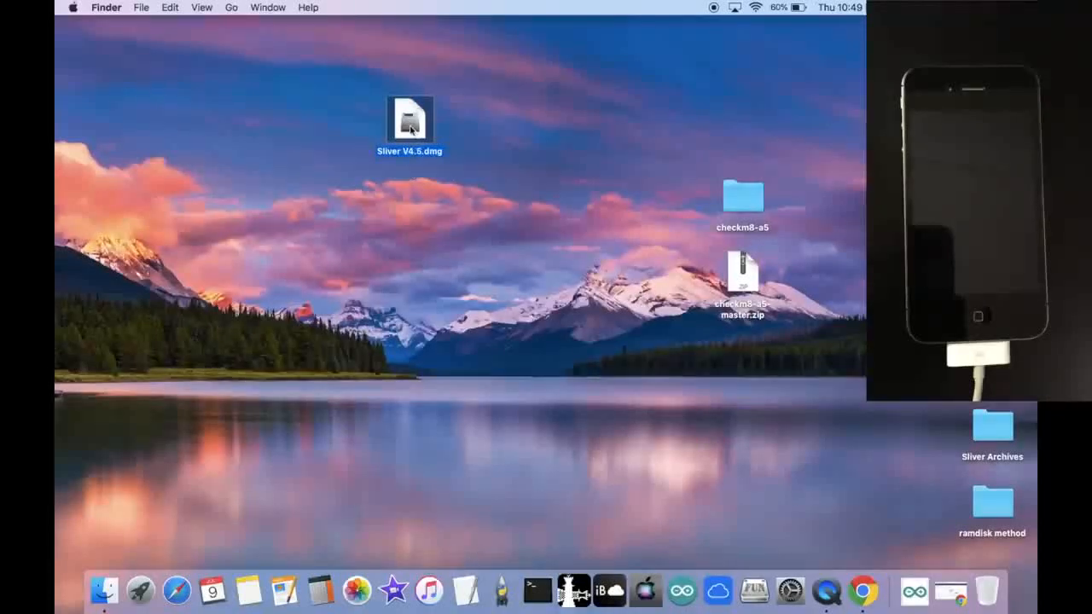
pyautogui.doubleClick(410, 119)
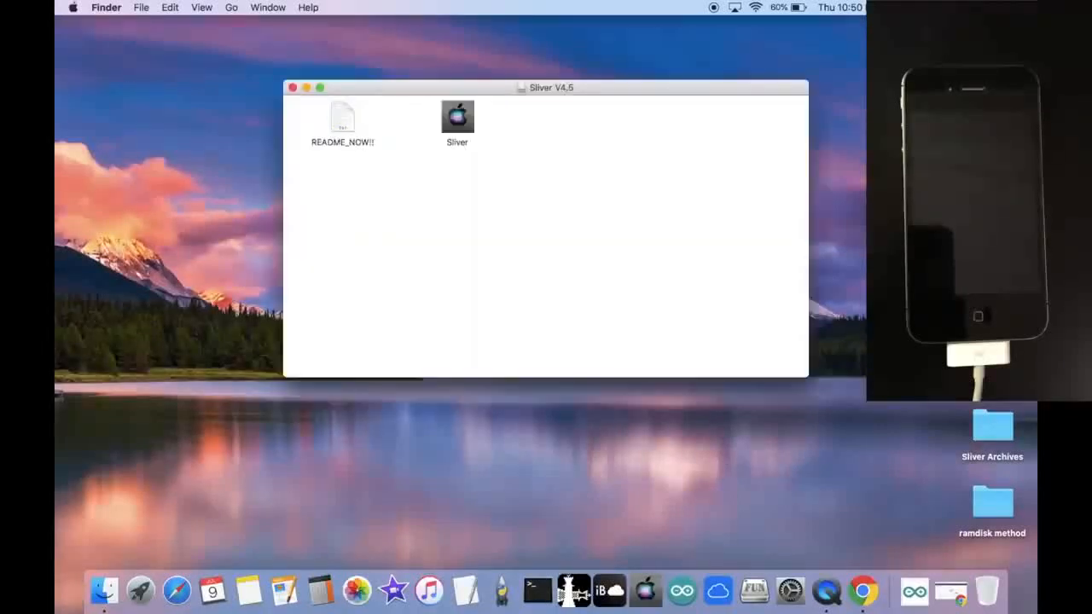
pyautogui.rightClick(342, 116)
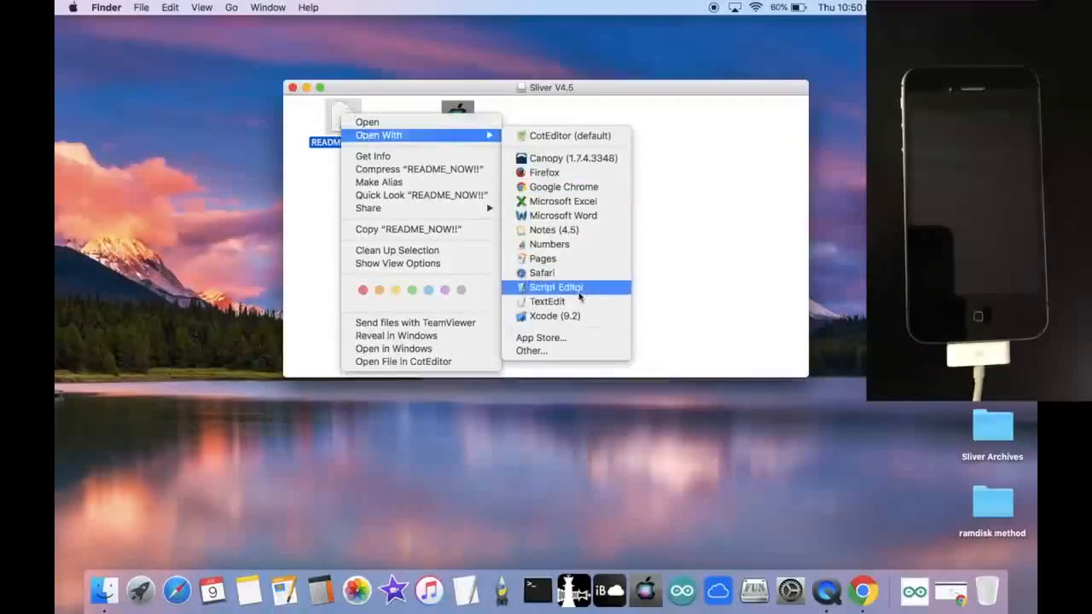
pyautogui.click(546, 300)
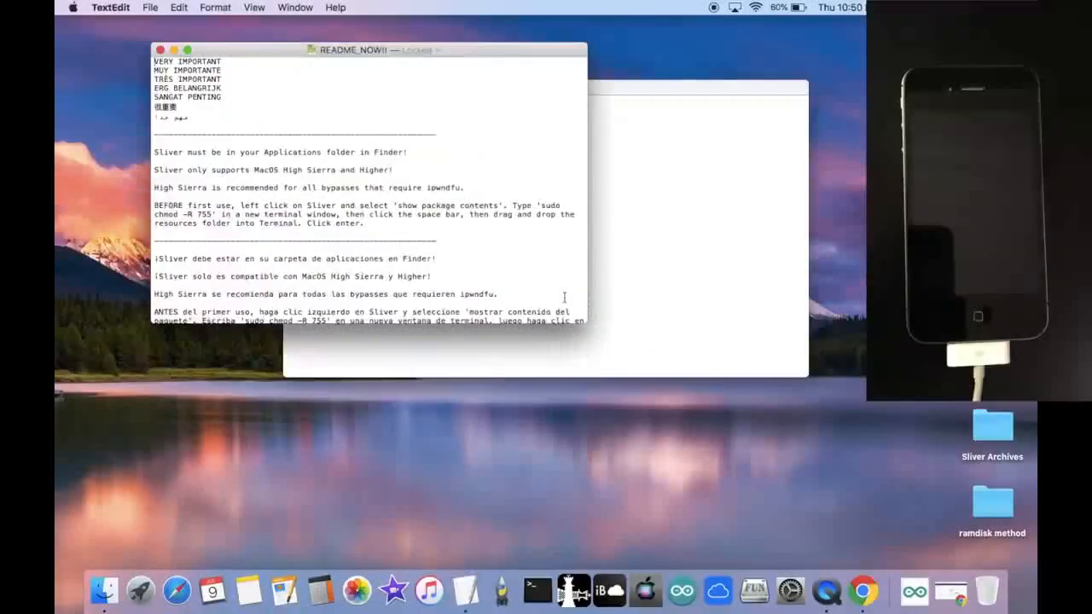
# Start a new Terminal window and go to the Applications folder in Finder
pyautogui.scroll(-3)
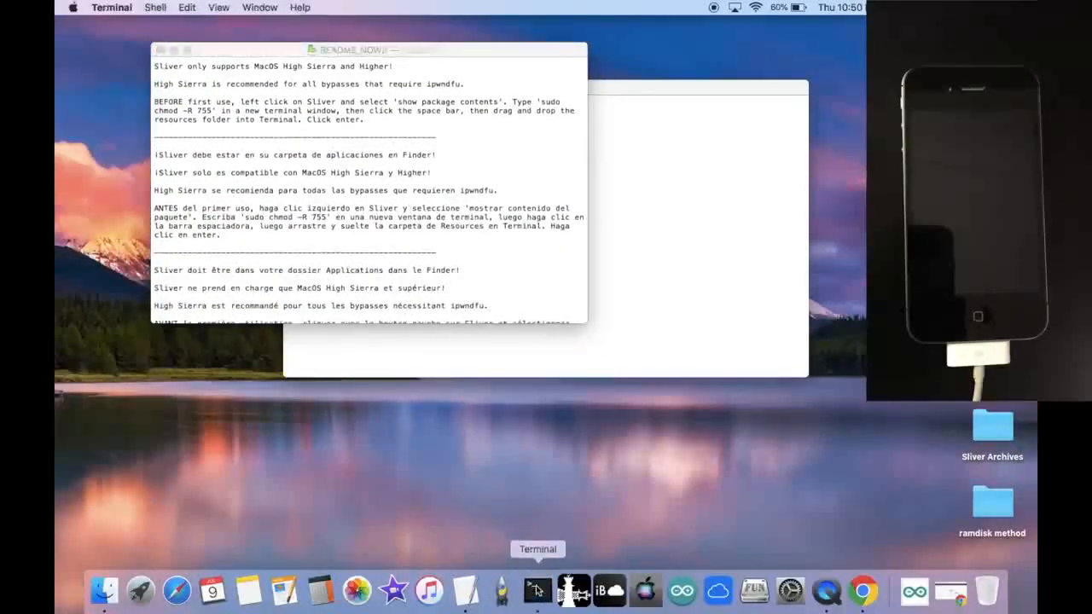
pyautogui.click(537, 590)
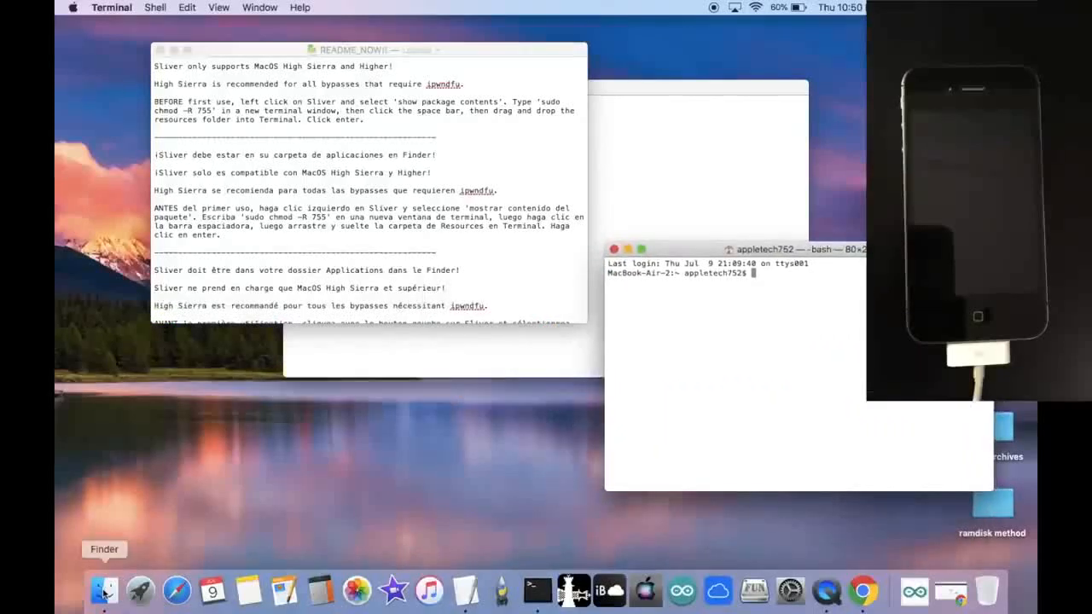
pyautogui.click(103, 590)
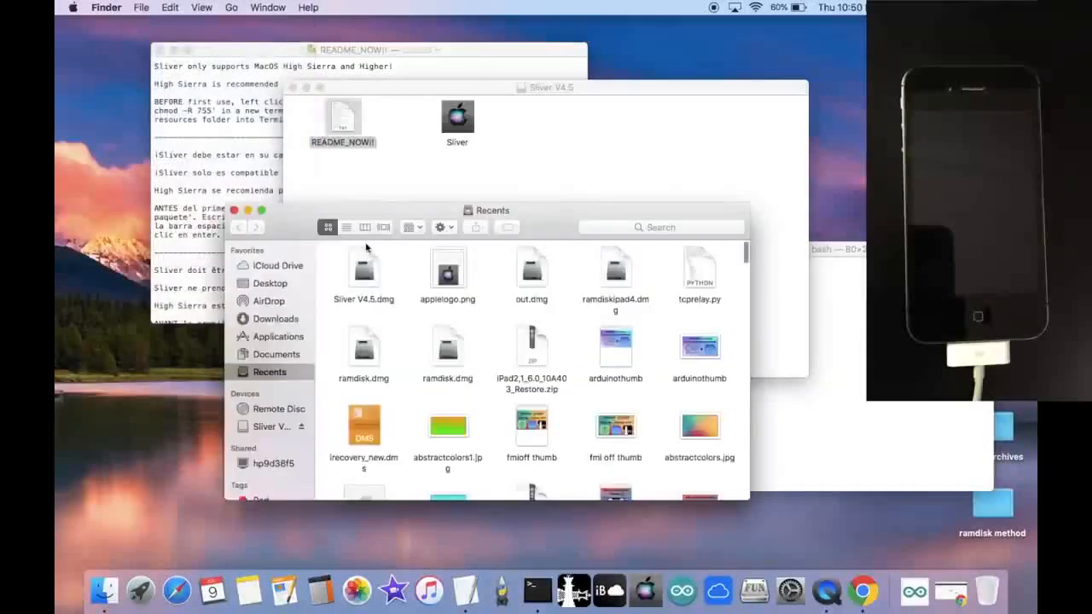
pyautogui.click(277, 336)
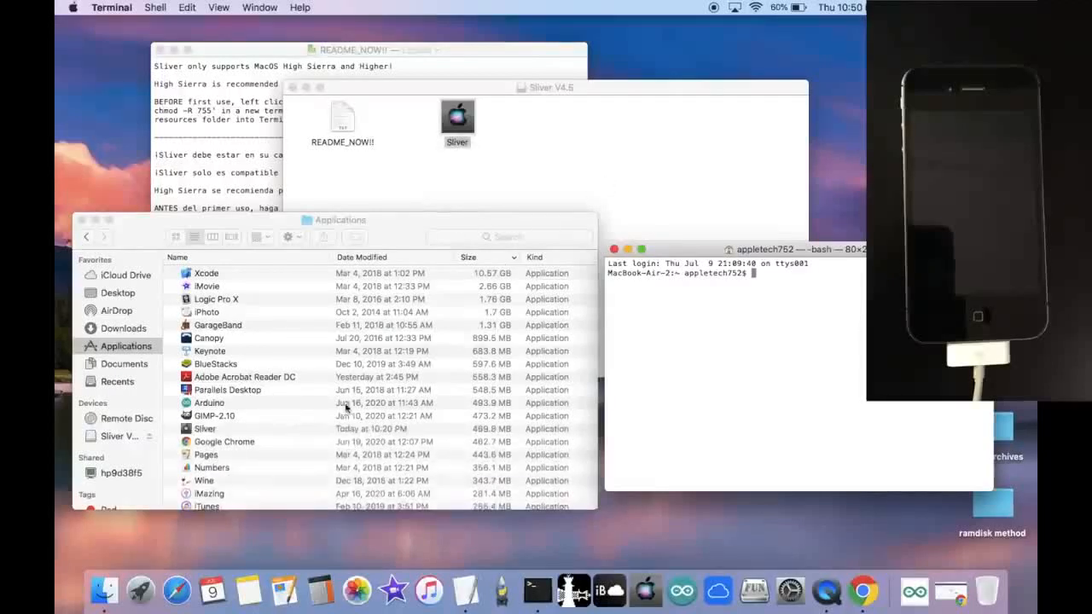
# Show the Sliver app's package contents with its Resources folder expanded
pyautogui.click(204, 428)
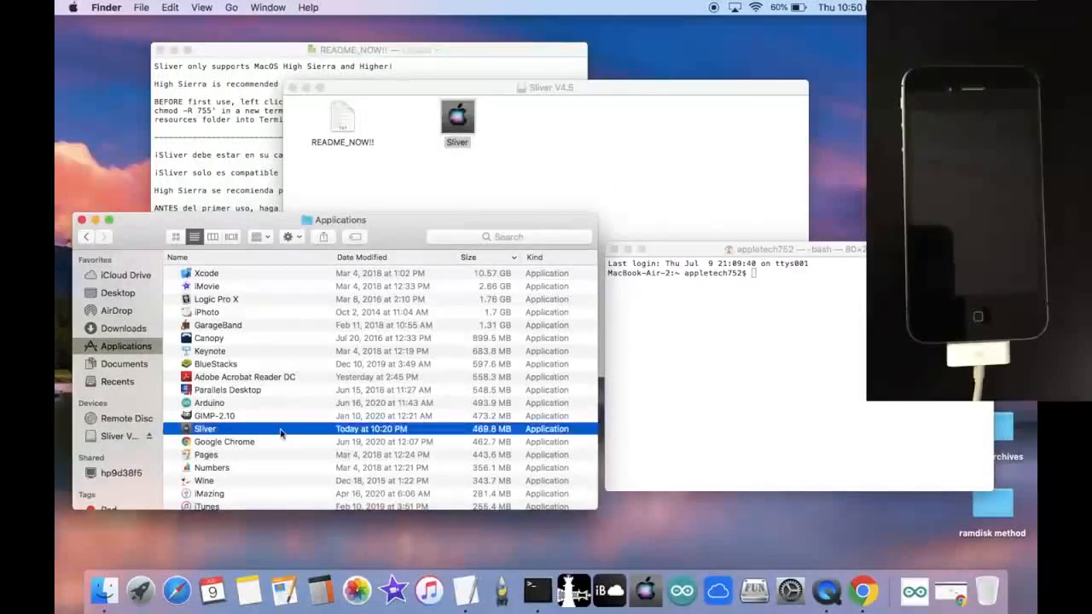
pyautogui.moveTo(354, 300)
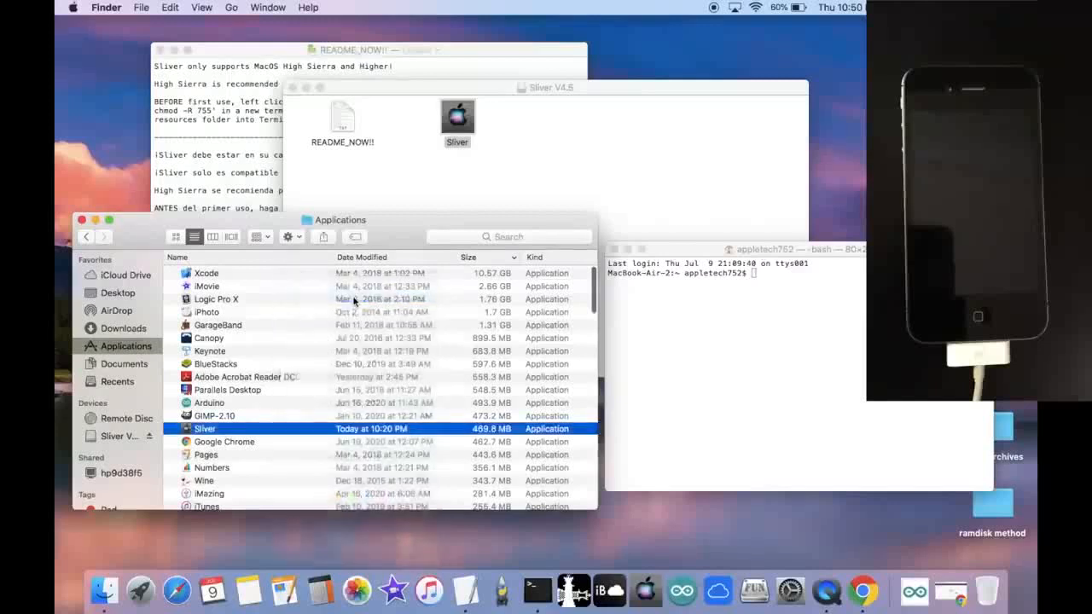
pyautogui.doubleClick(205, 428)
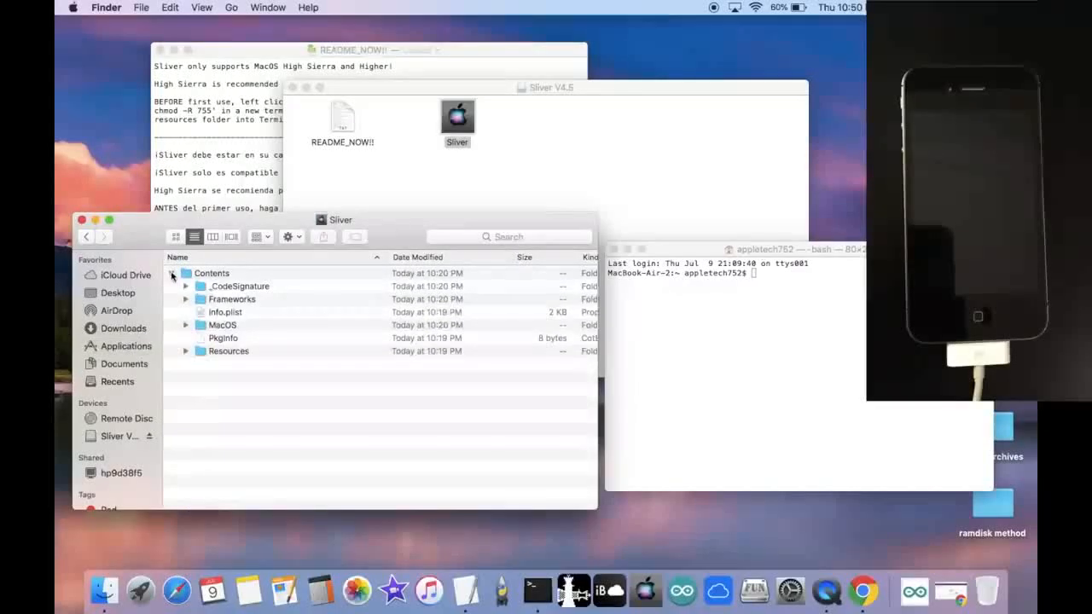
pyautogui.click(186, 352)
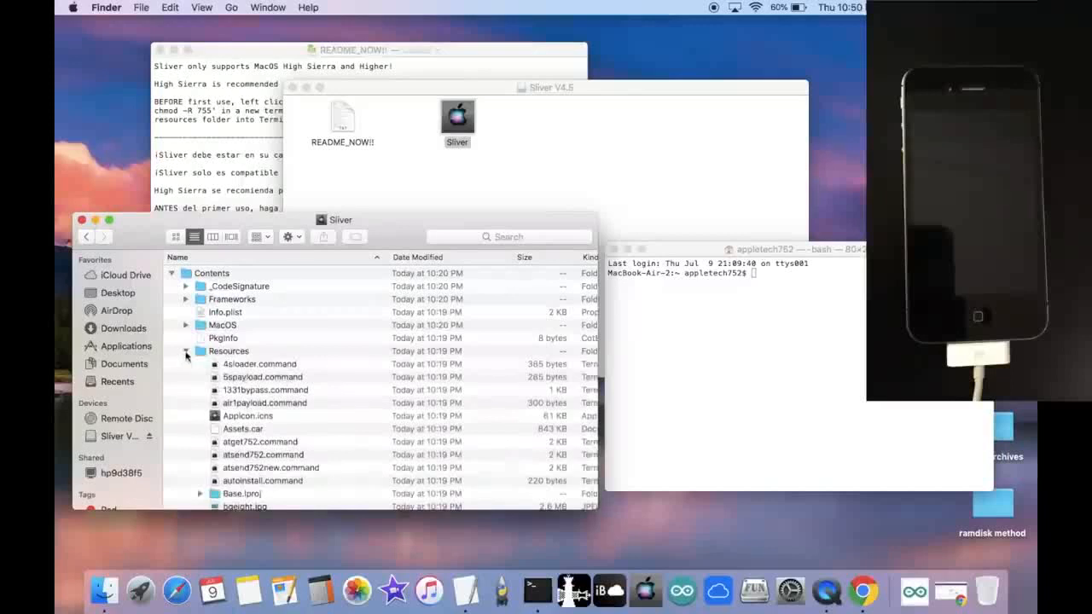
pyautogui.click(186, 351)
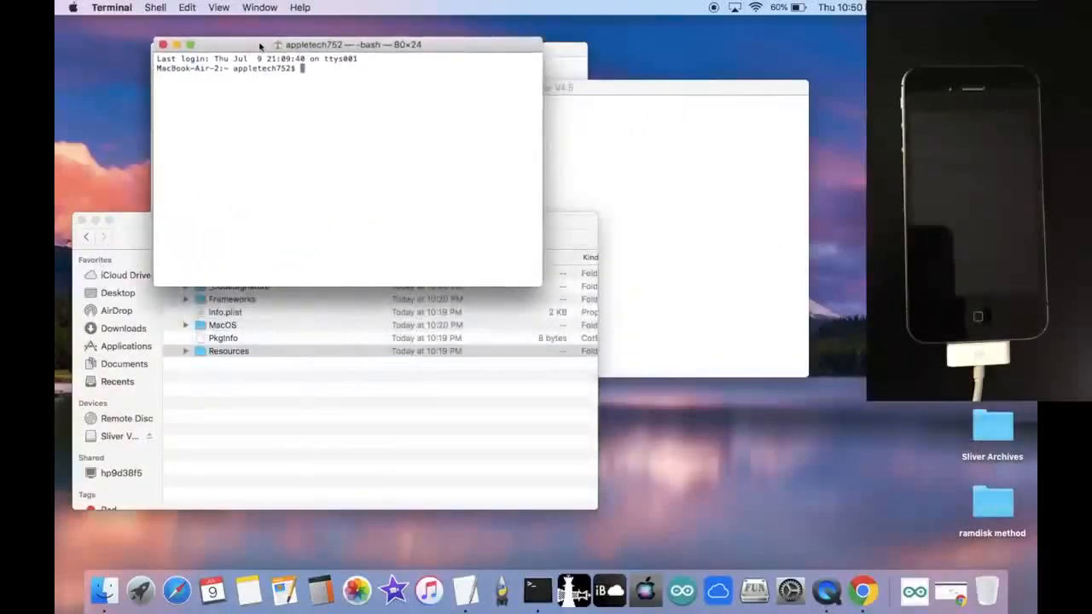
# Run sudo chmod -R 755 on Sliver.app's Resources folder
pyautogui.write('sudo')
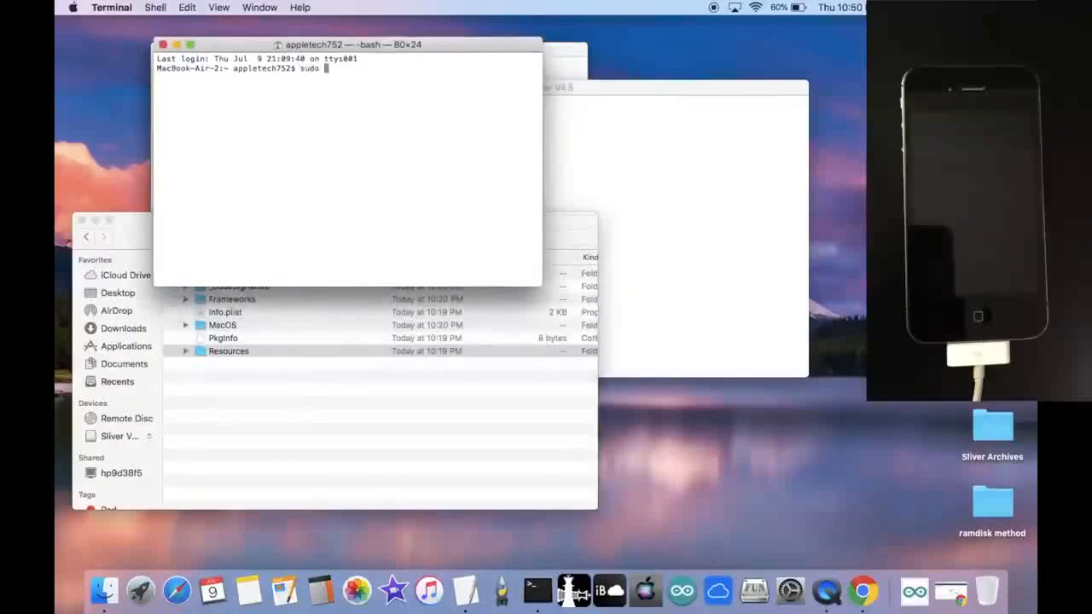
pyautogui.write('chmod')
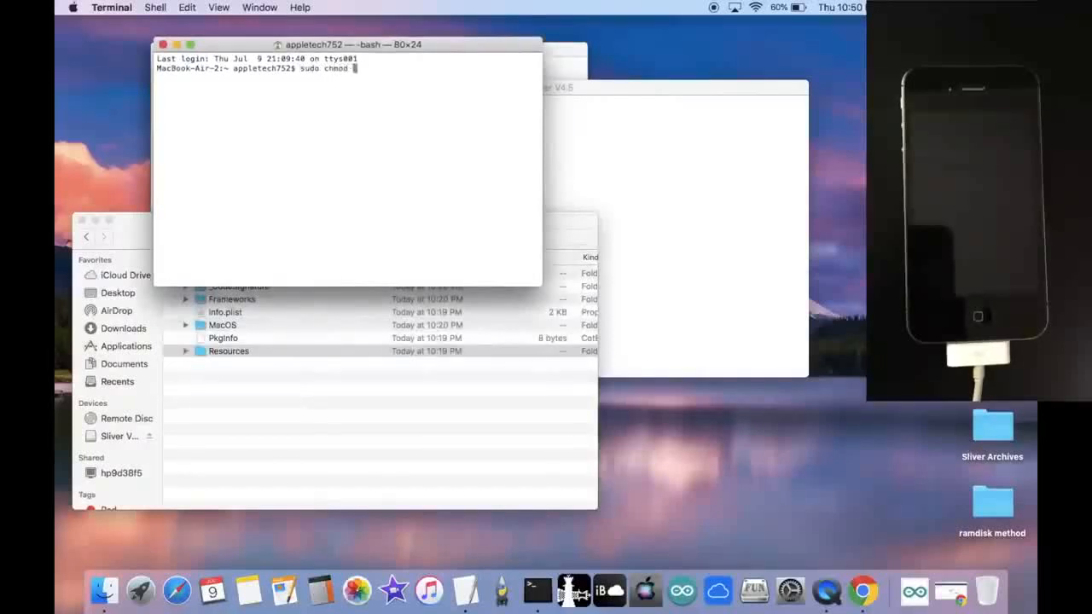
pyautogui.write('-R')
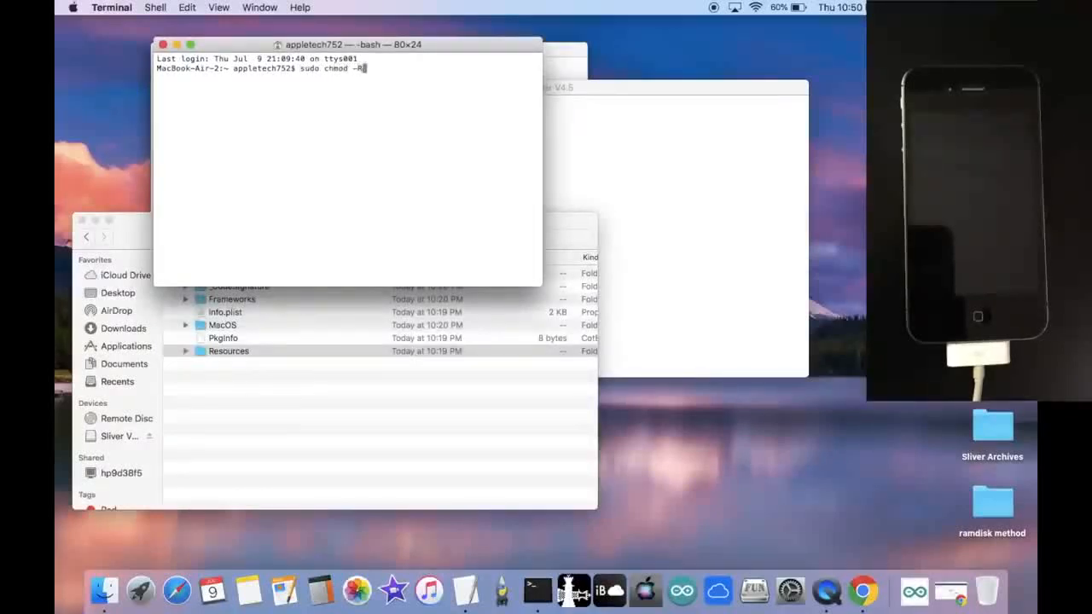
pyautogui.write('755')
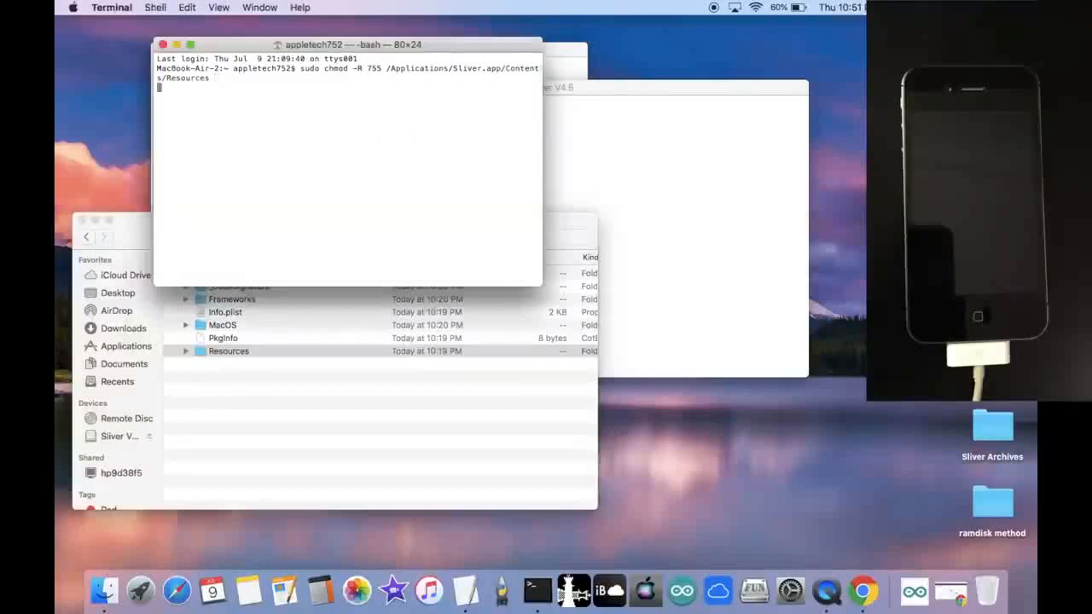
pyautogui.press('Return')
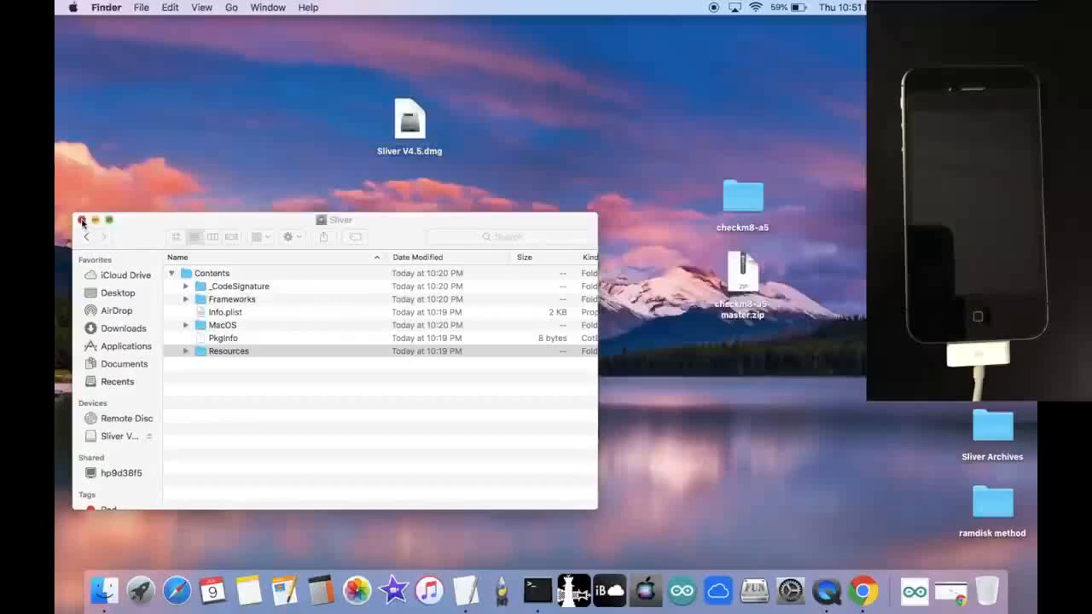
# Launch Sliver from the Applications folder after closing its package contents window
pyautogui.click(82, 220)
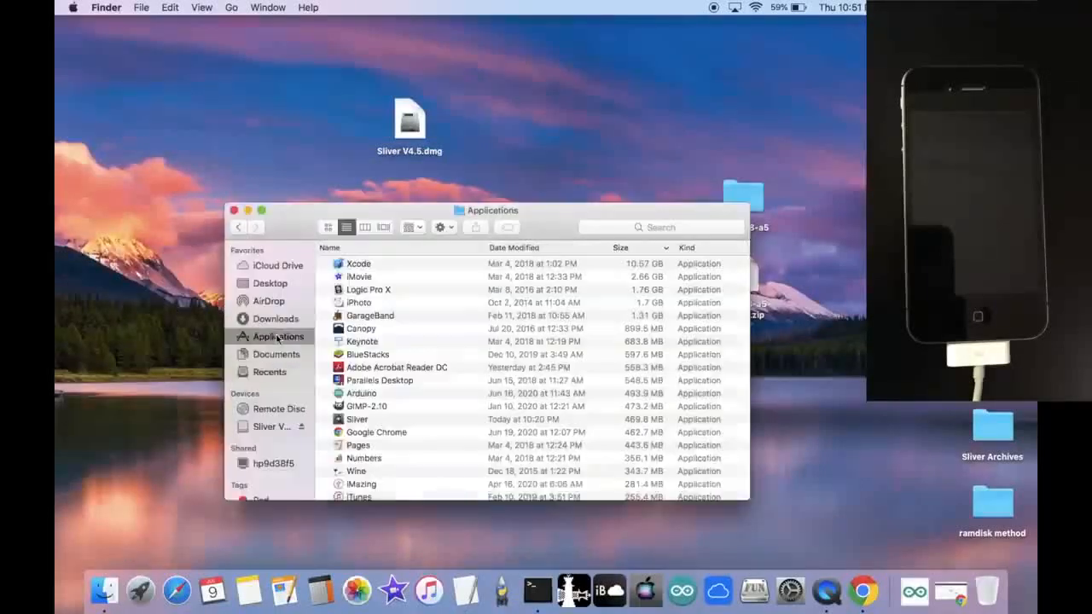
pyautogui.click(358, 420)
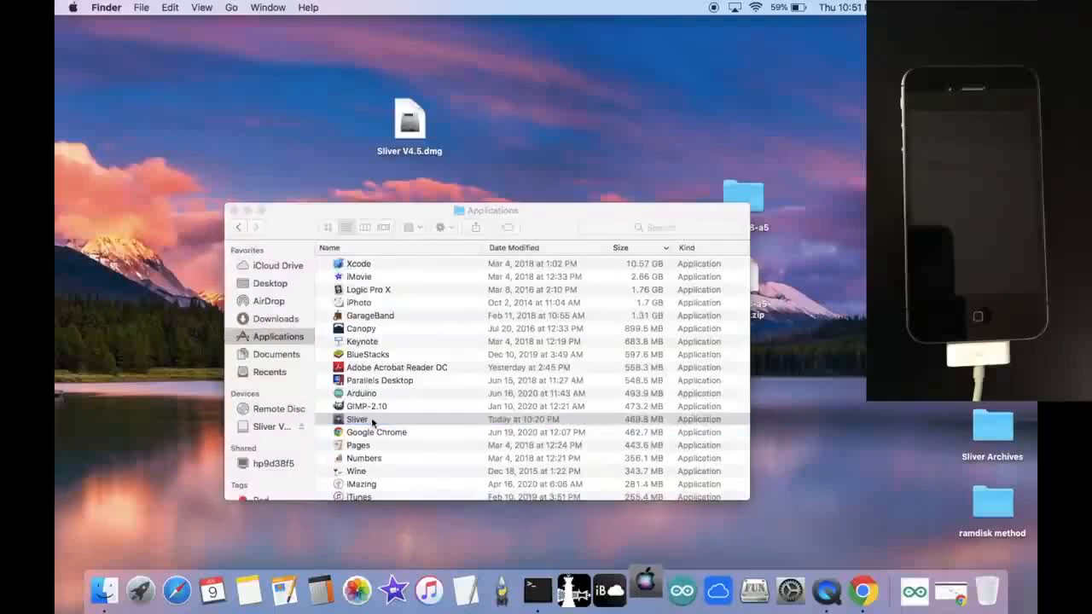
pyautogui.doubleClick(358, 419)
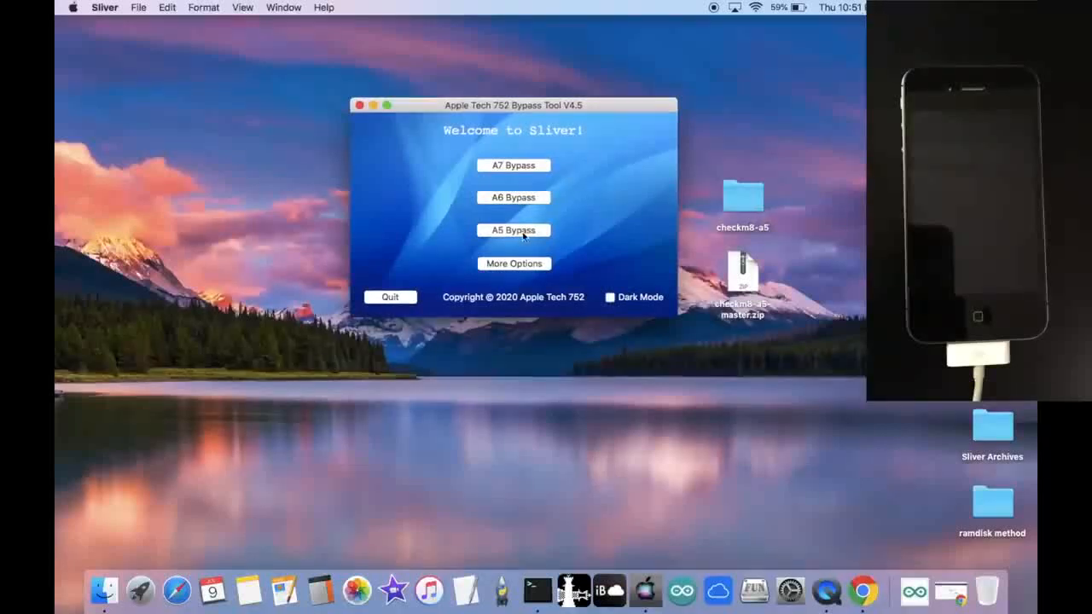
# Choose A5 Bypass to reach the Select your A5 Device screen
pyautogui.click(512, 229)
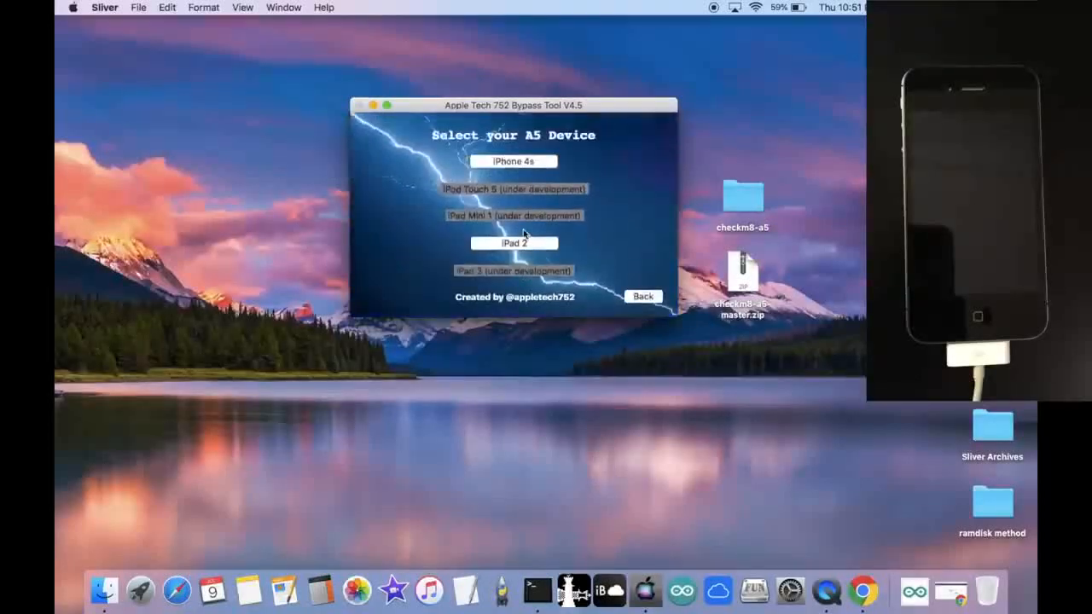
pyautogui.moveTo(543, 286)
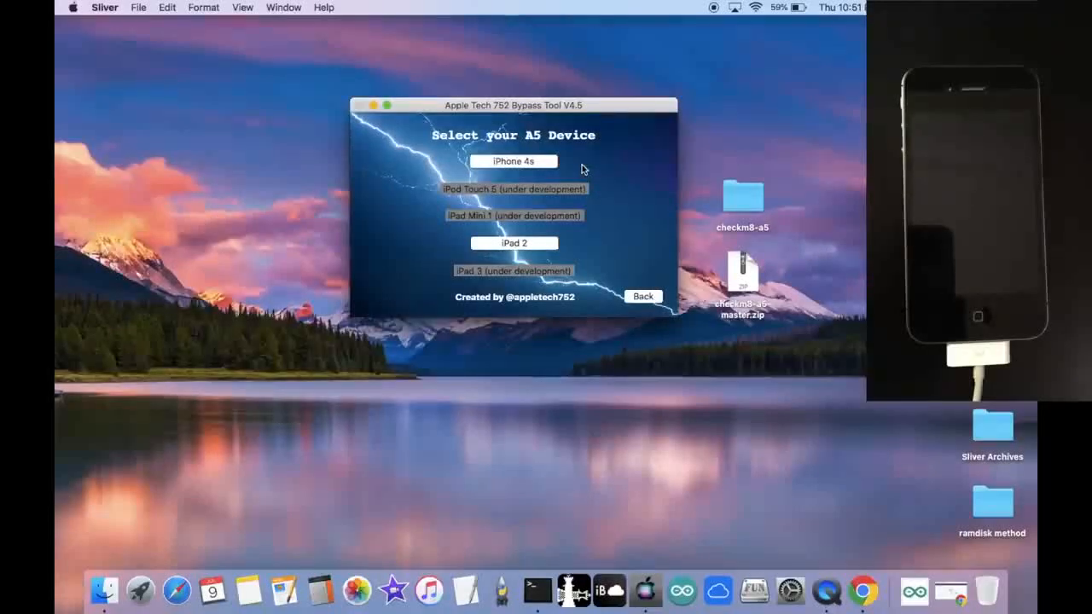
pyautogui.moveTo(535, 169)
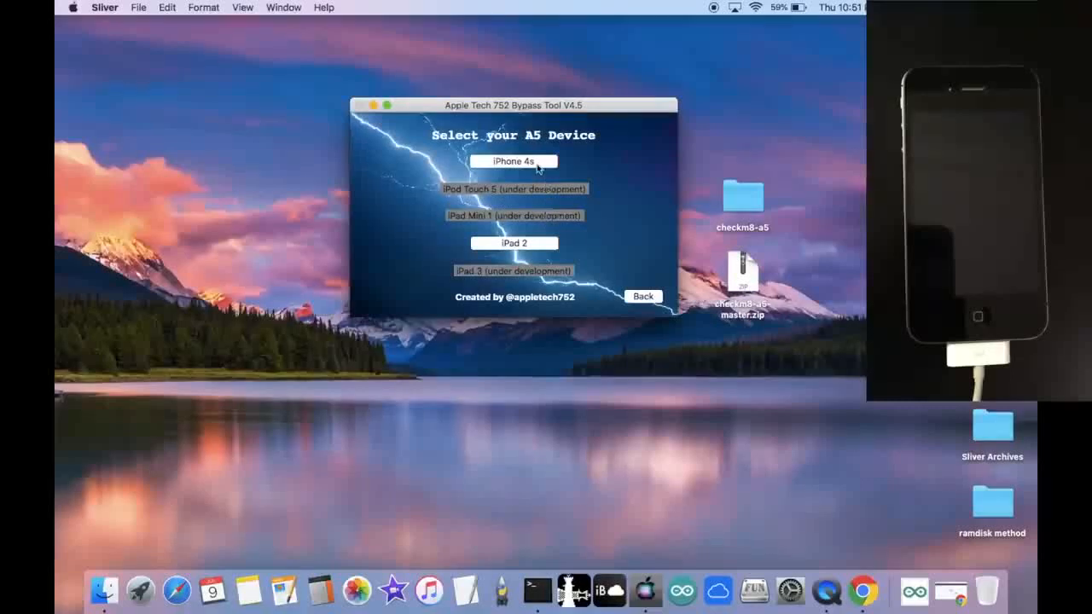
# Select iPhone 4s, read and dismiss the instructions, and start Load Ramdisk
pyautogui.click(512, 161)
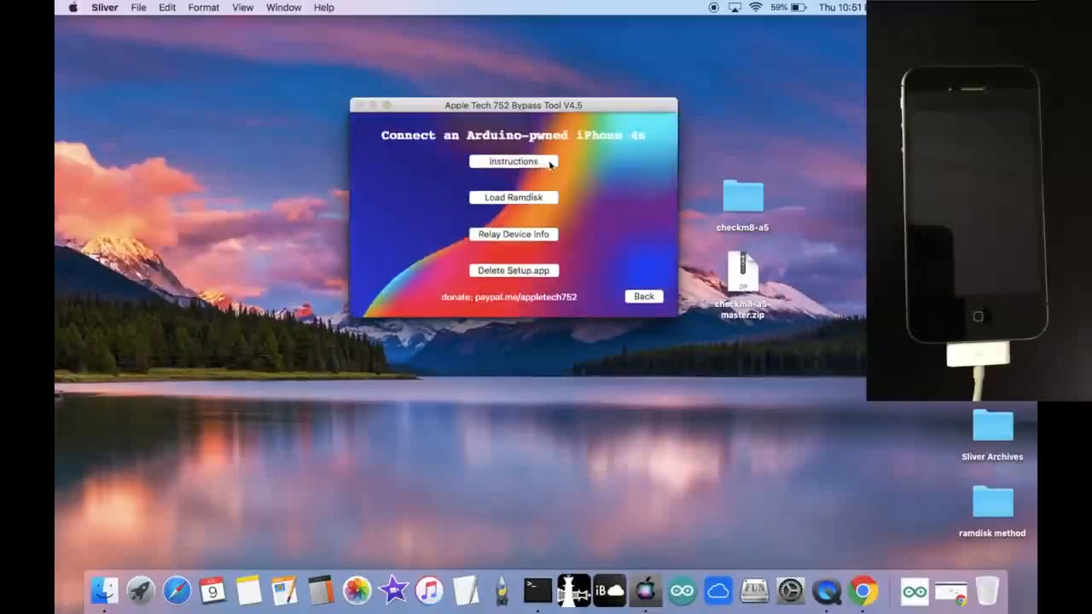
pyautogui.click(512, 160)
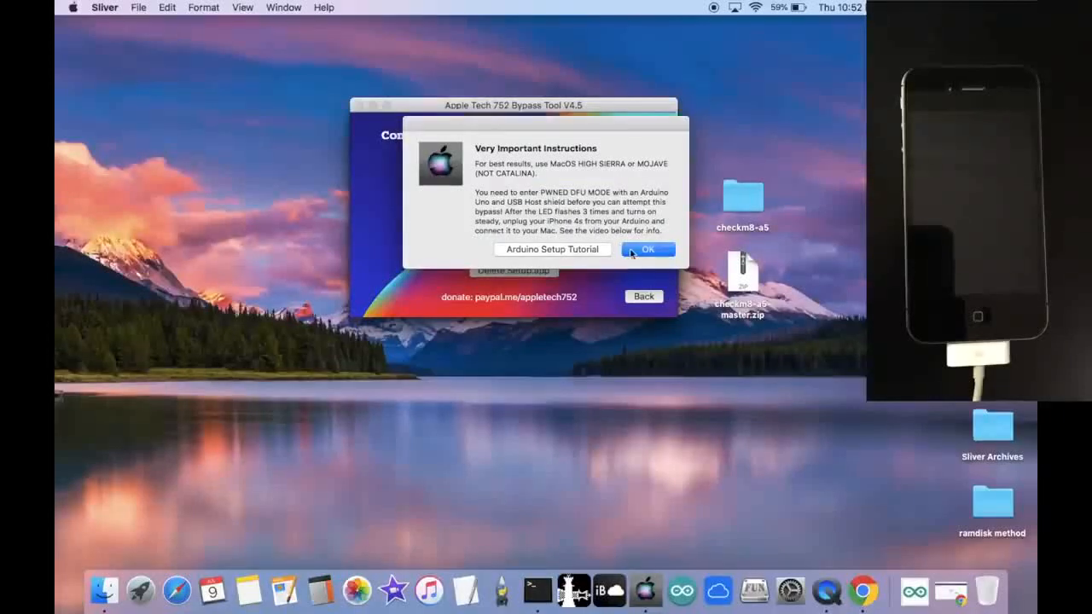
pyautogui.click(648, 249)
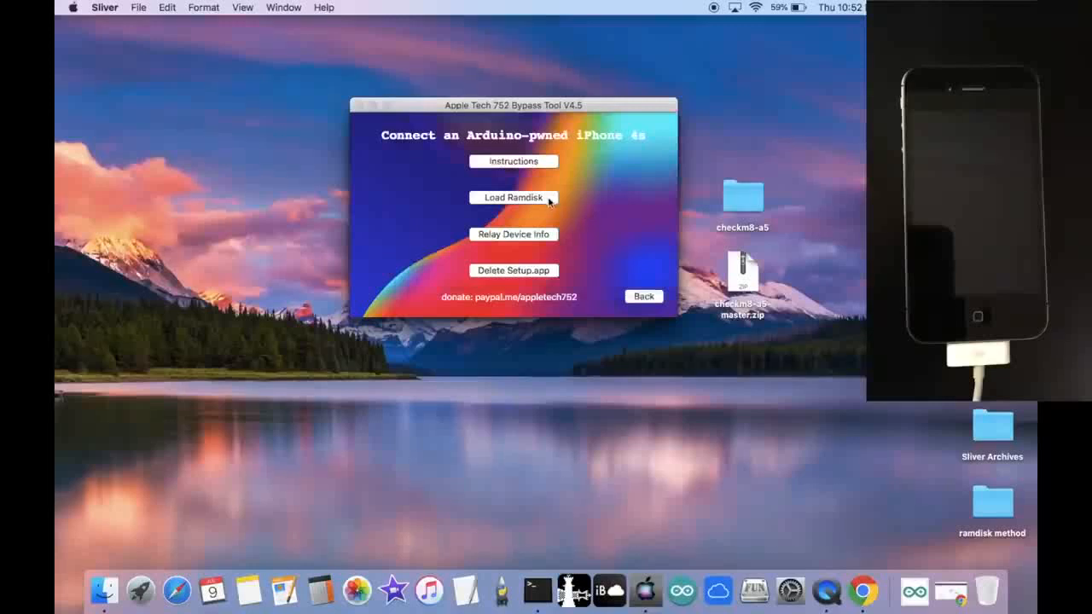
pyautogui.click(514, 198)
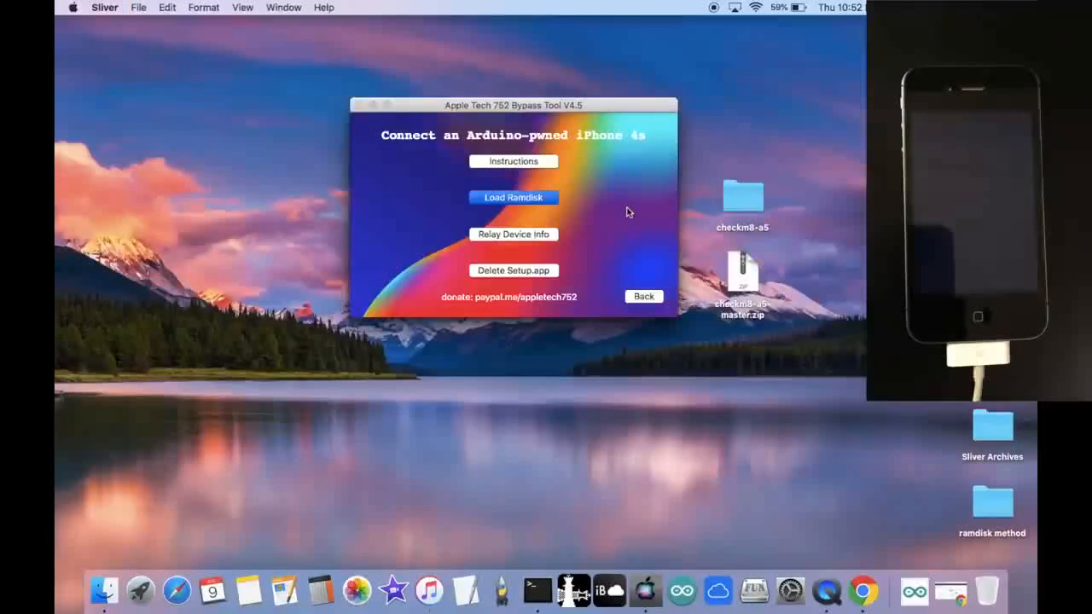
# Complete the ramdisk load and acknowledge the First Step Completed notice
pyautogui.click(511, 197)
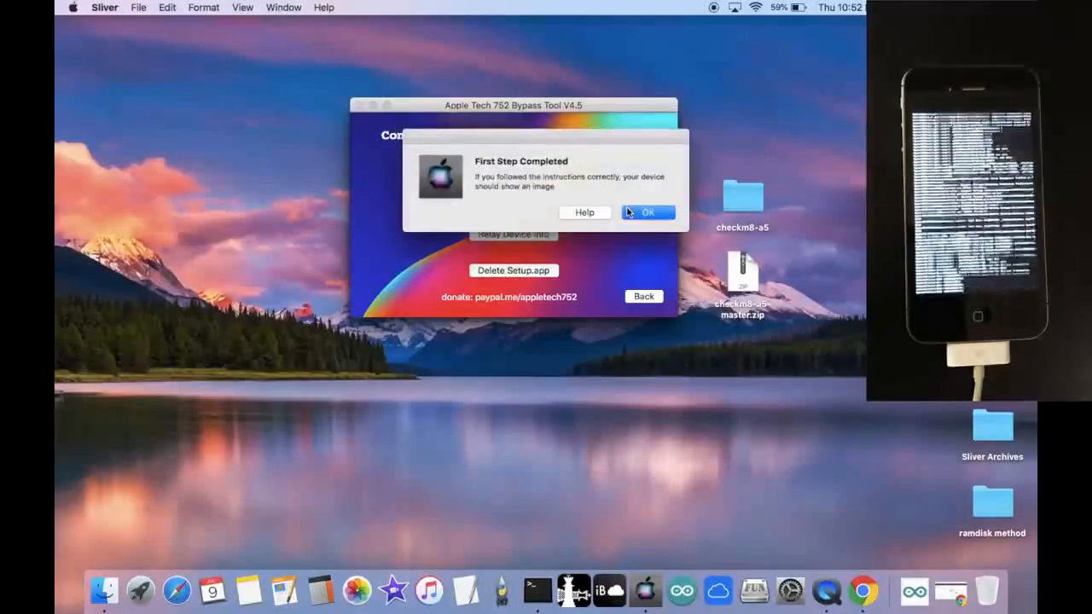
pyautogui.click(648, 212)
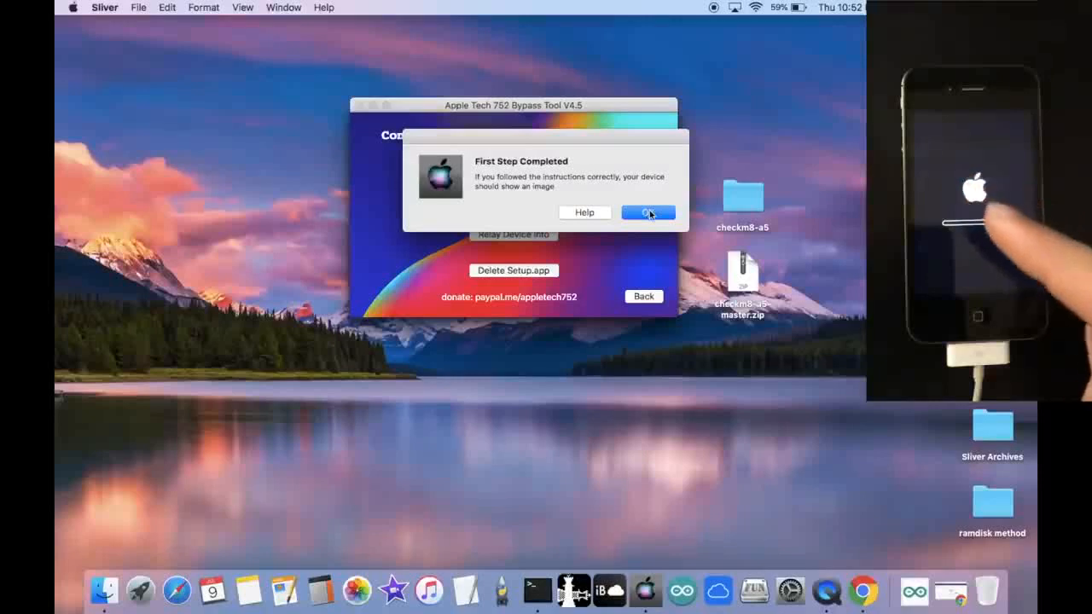
pyautogui.click(646, 212)
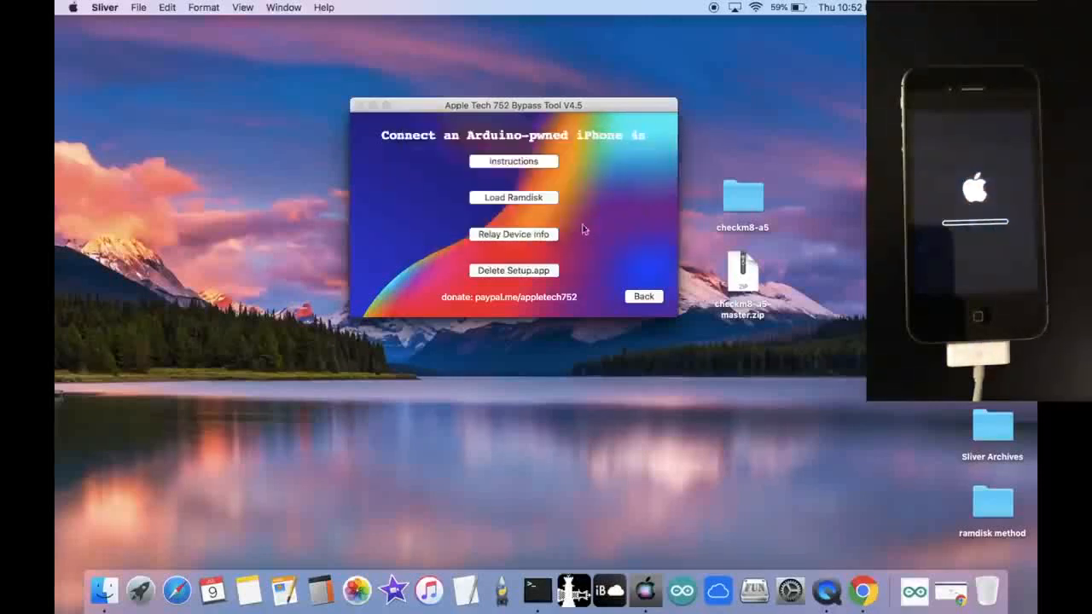
# Relay Device Info (TCP activated), delete Setup.app, and acknowledge iCloud Bypass DONE
pyautogui.click(514, 233)
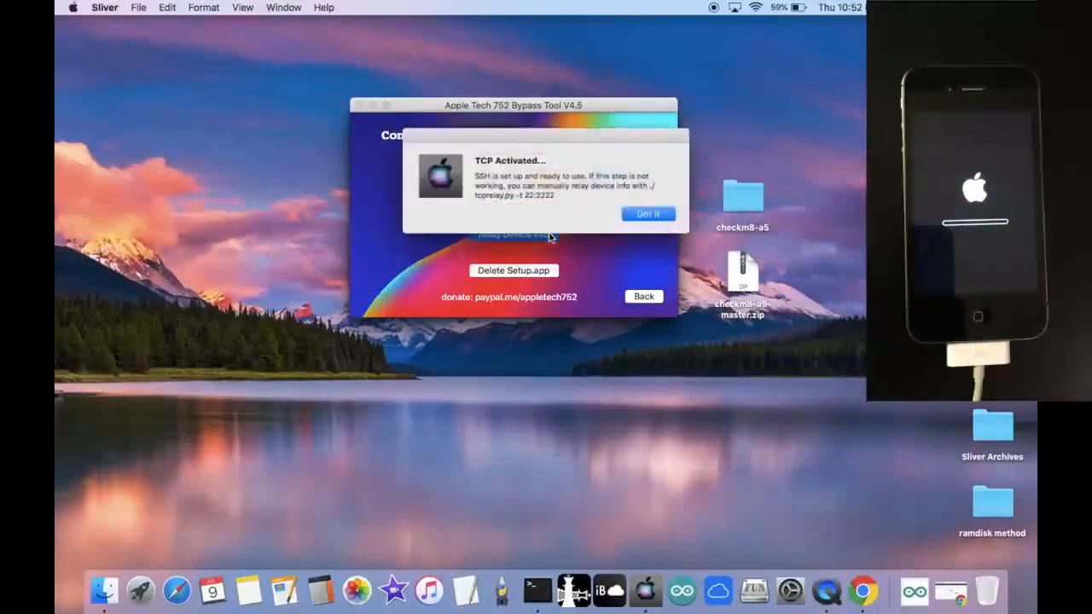
pyautogui.click(648, 213)
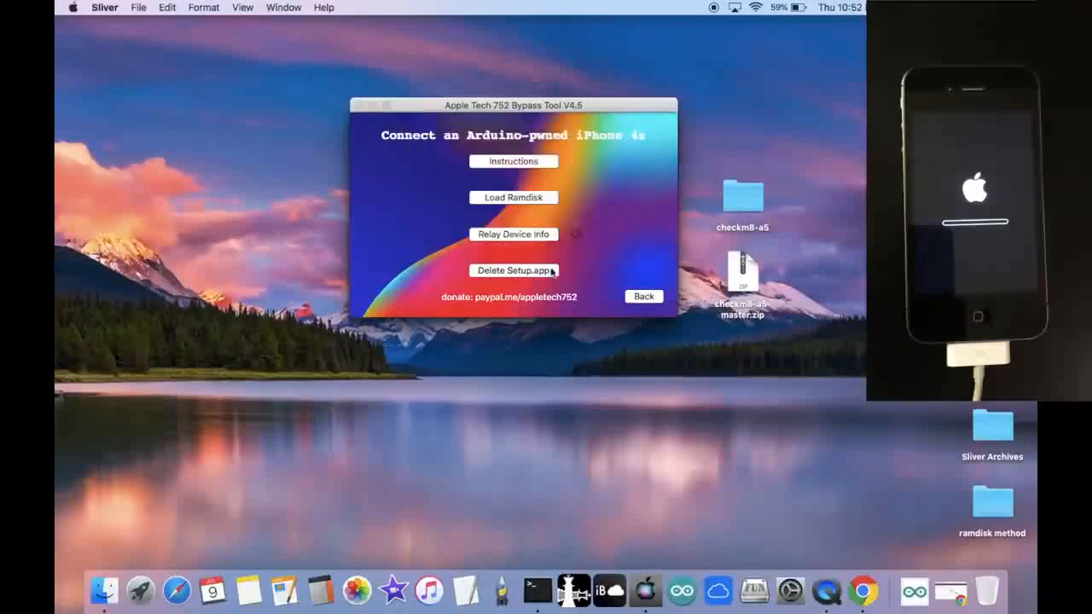
pyautogui.click(514, 270)
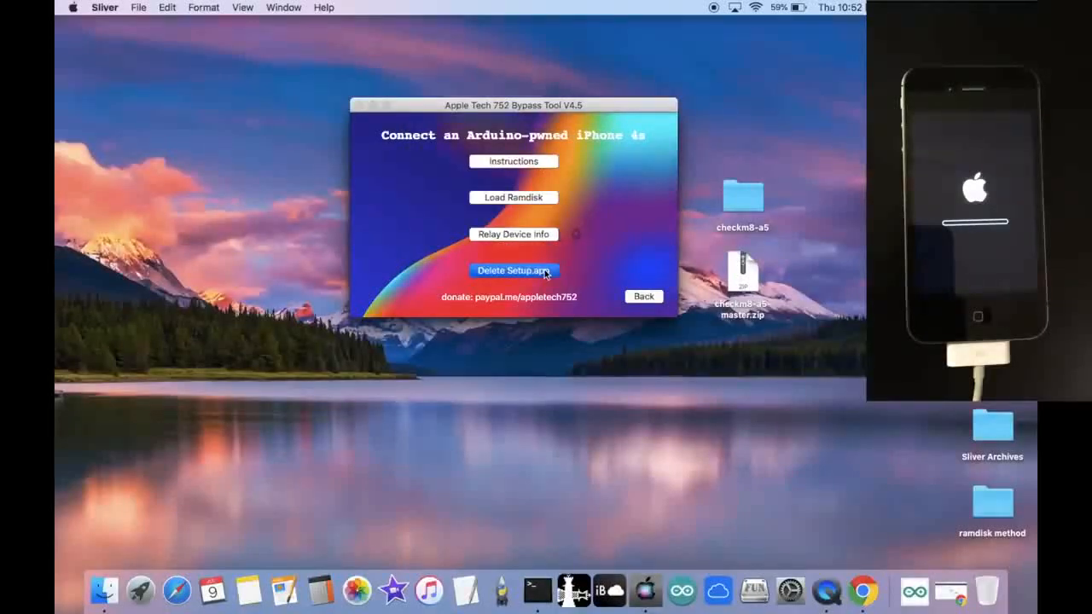
pyautogui.click(512, 269)
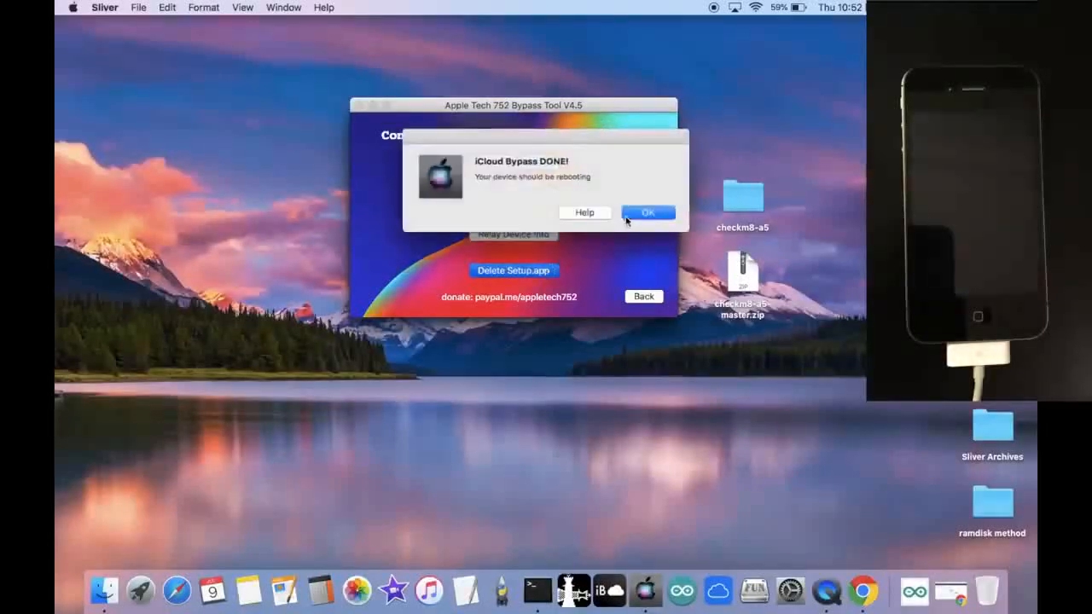
pyautogui.click(647, 212)
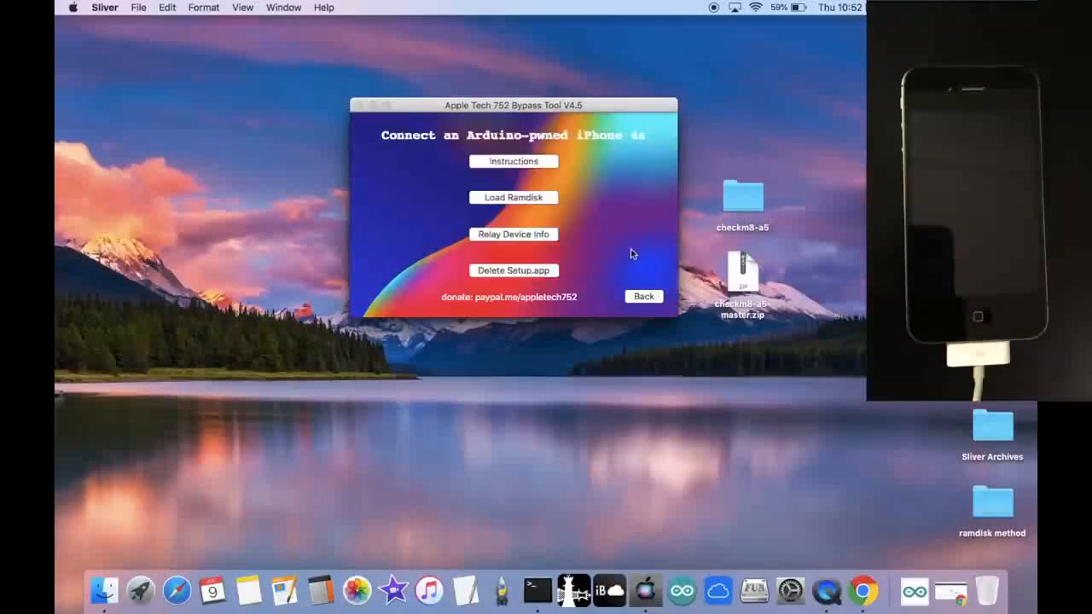